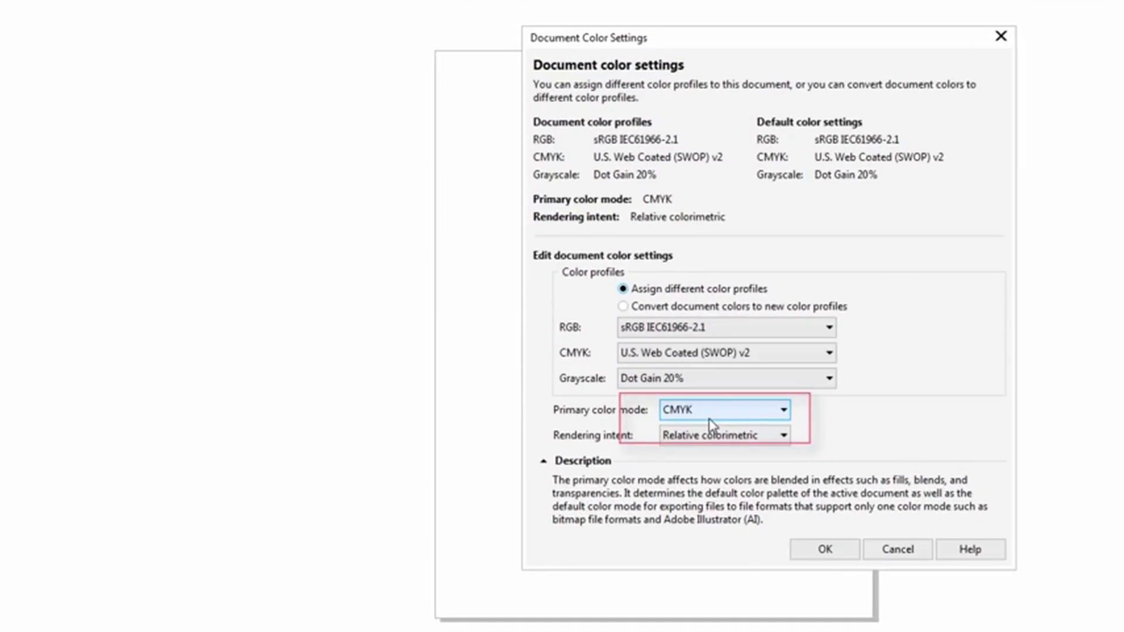
Dismiss the Document Color Settings dialog, keeping CMYK primary mode and relative colorimetric rendering
click(724, 435)
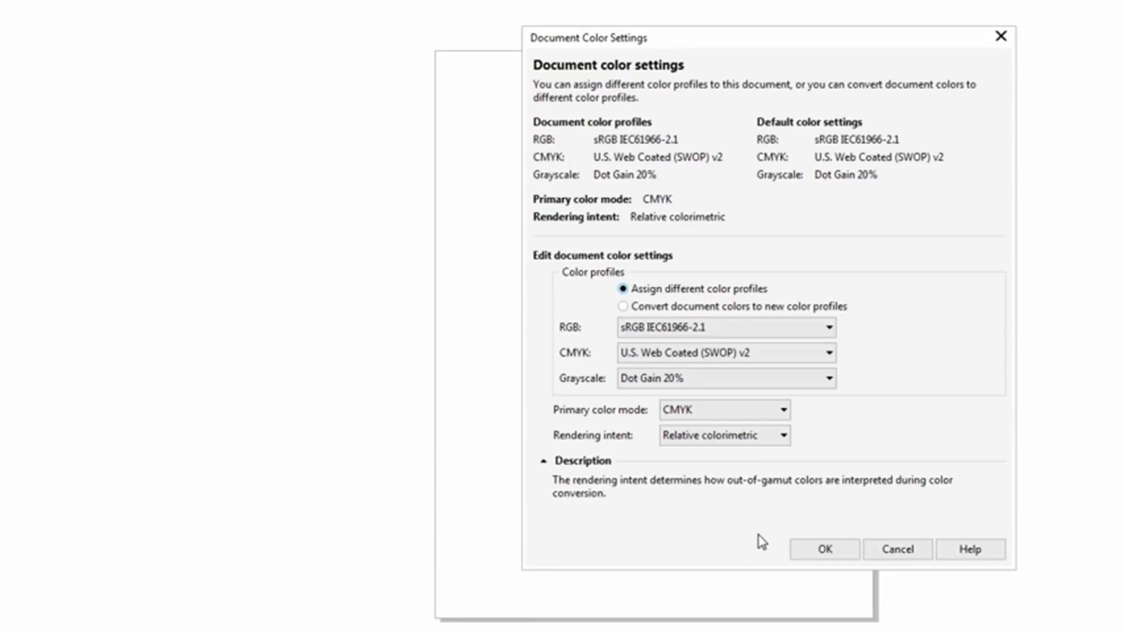
click(823, 549)
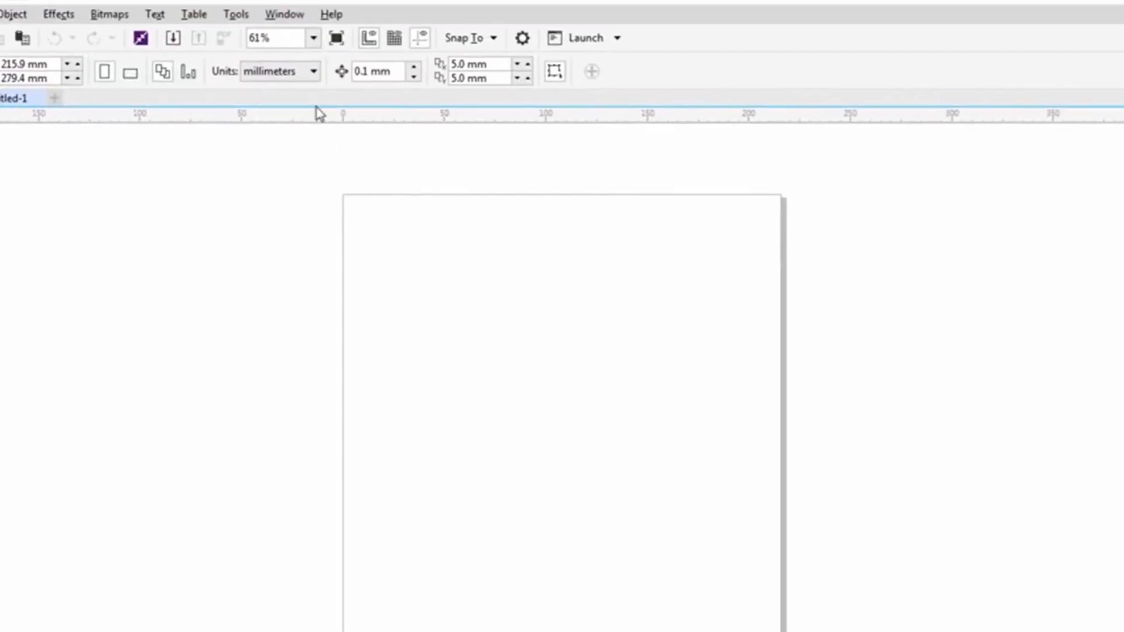
Set default colour management to RGB primary mode, engine None, gray mapping off, RGB spot values
click(284, 13)
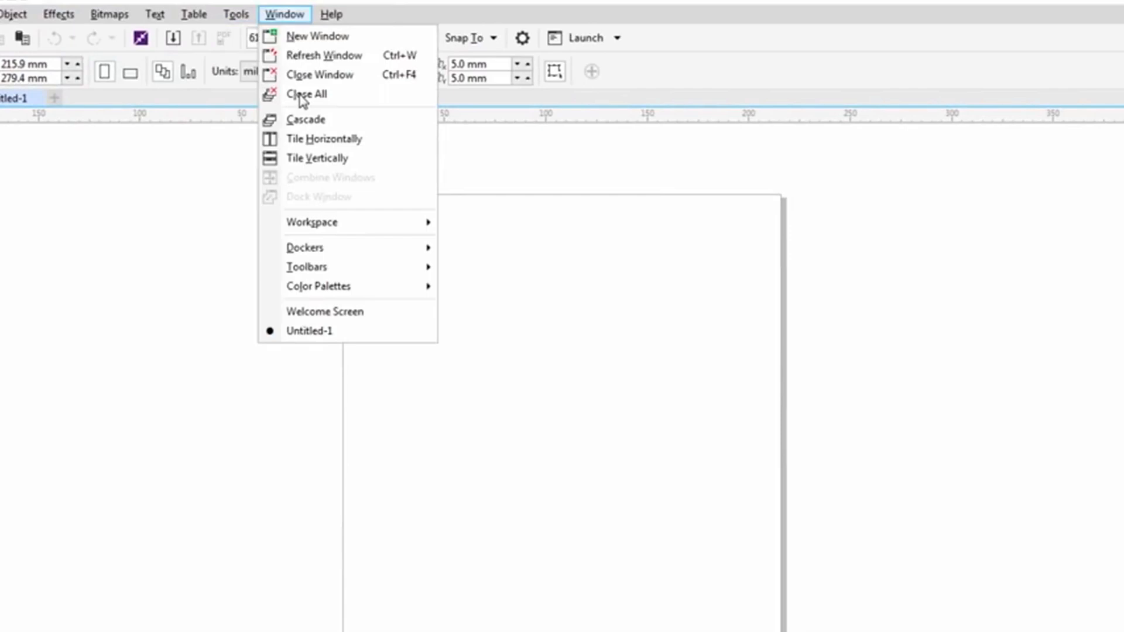
click(235, 13)
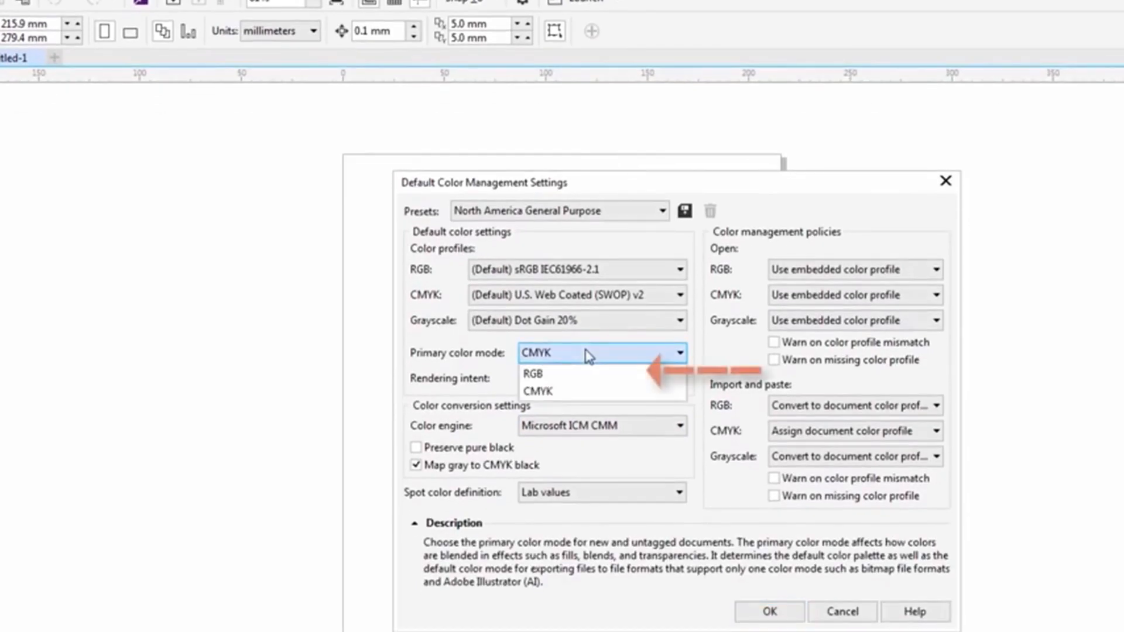
click(533, 374)
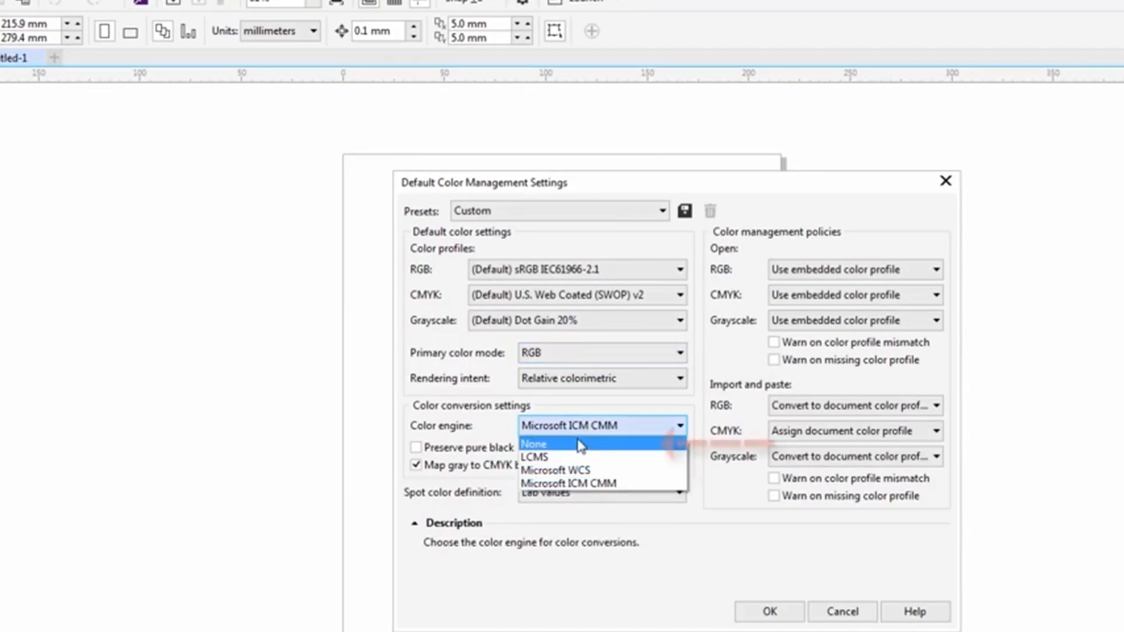
click(534, 443)
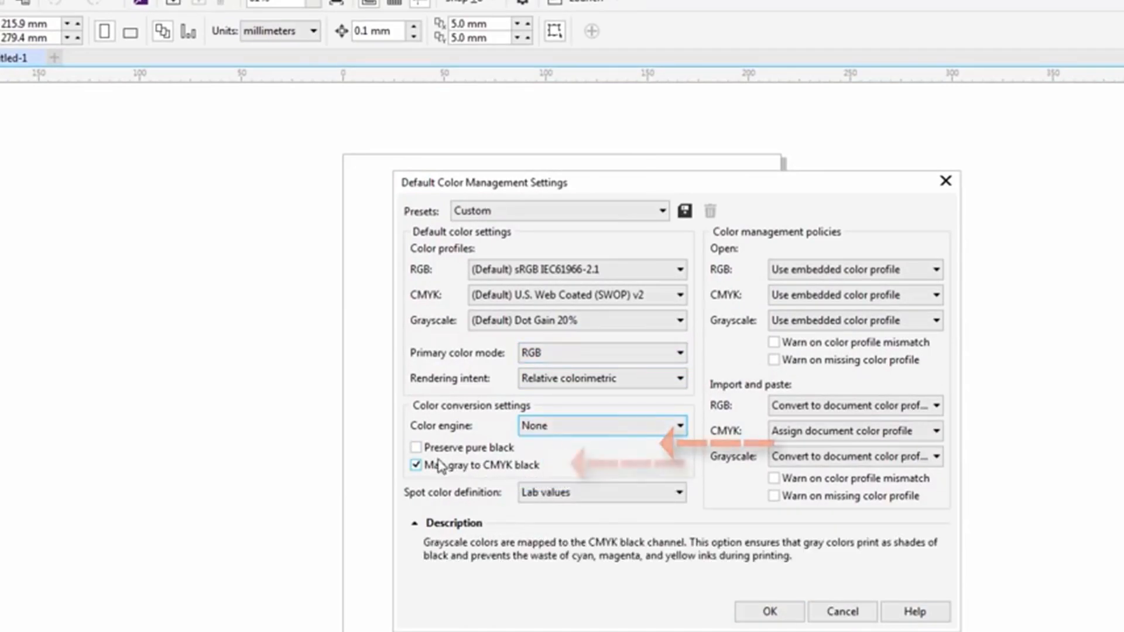
click(415, 464)
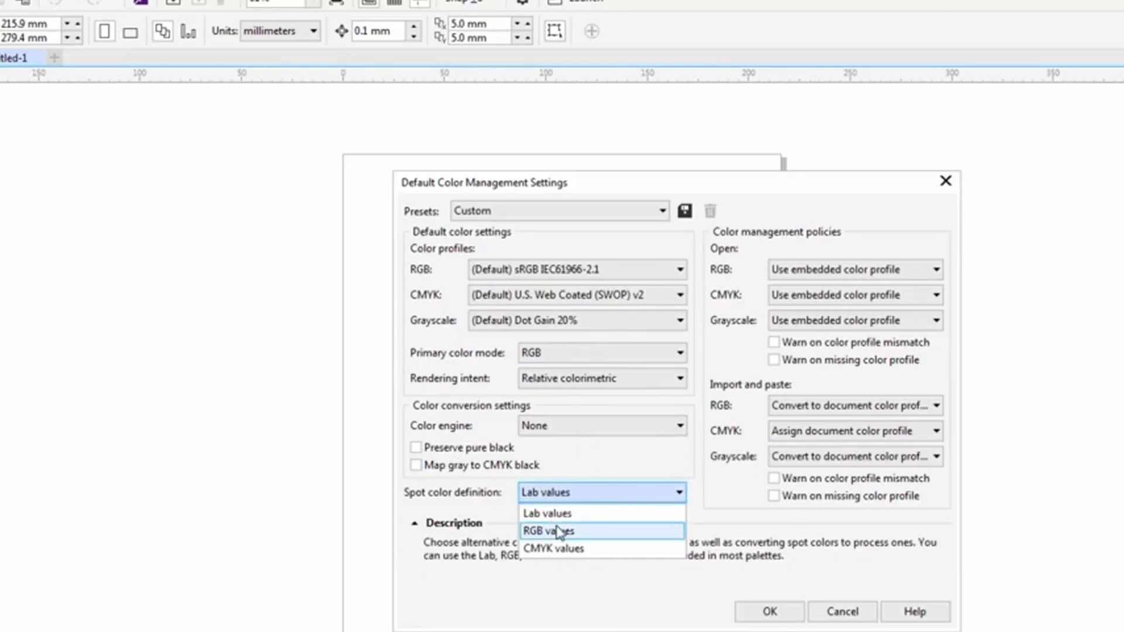
click(556, 531)
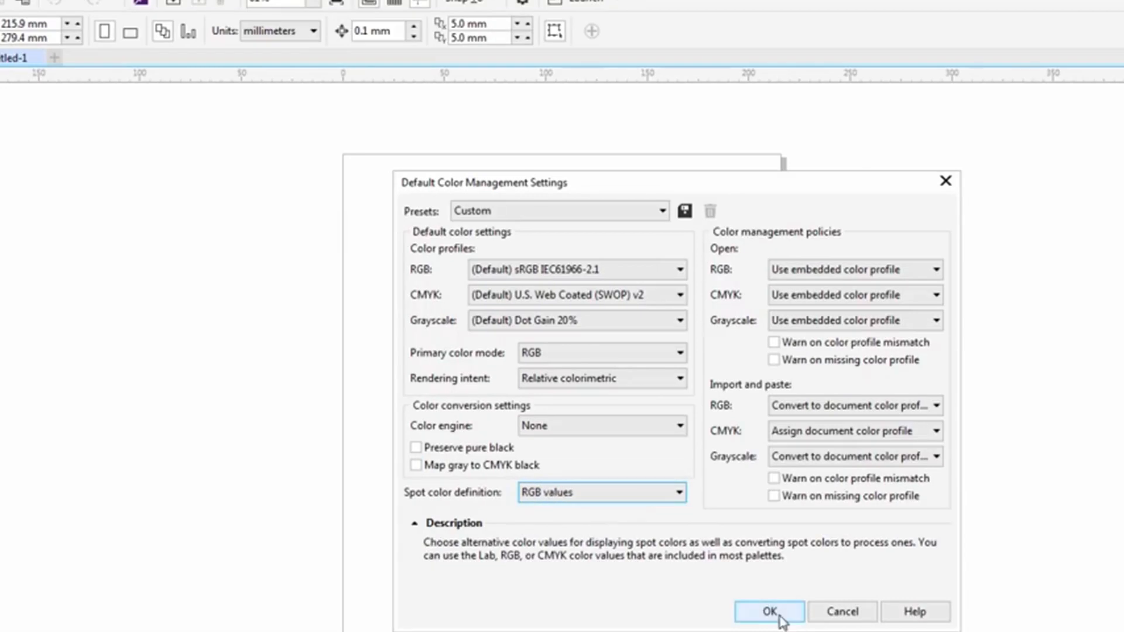
click(767, 611)
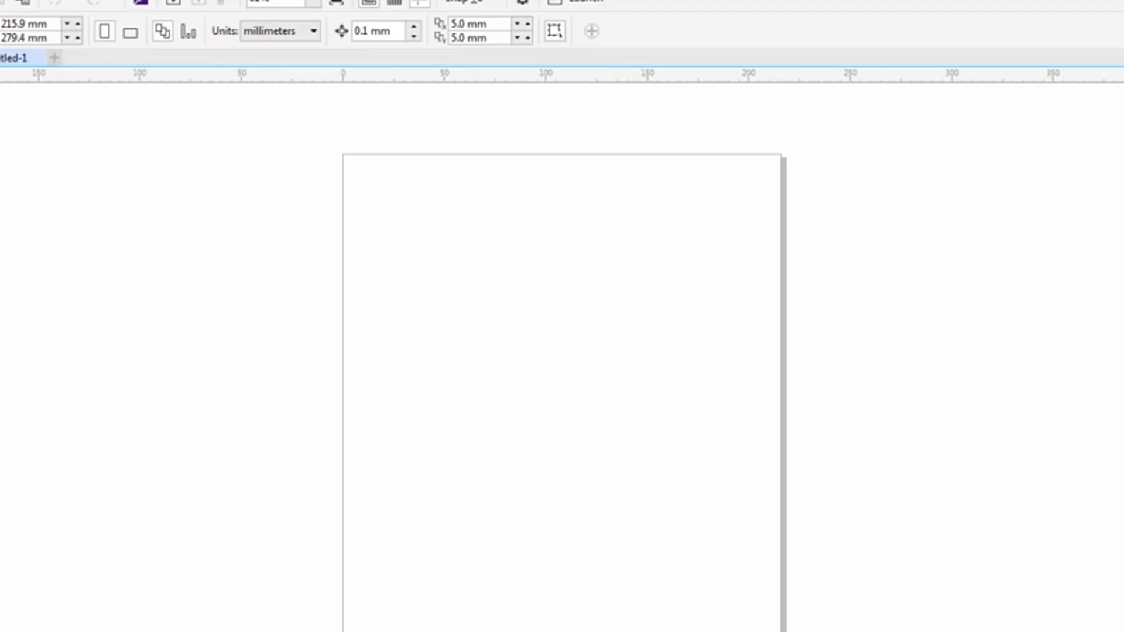
Close the current document and create a new blank document from the Welcome Screen
click(13, 28)
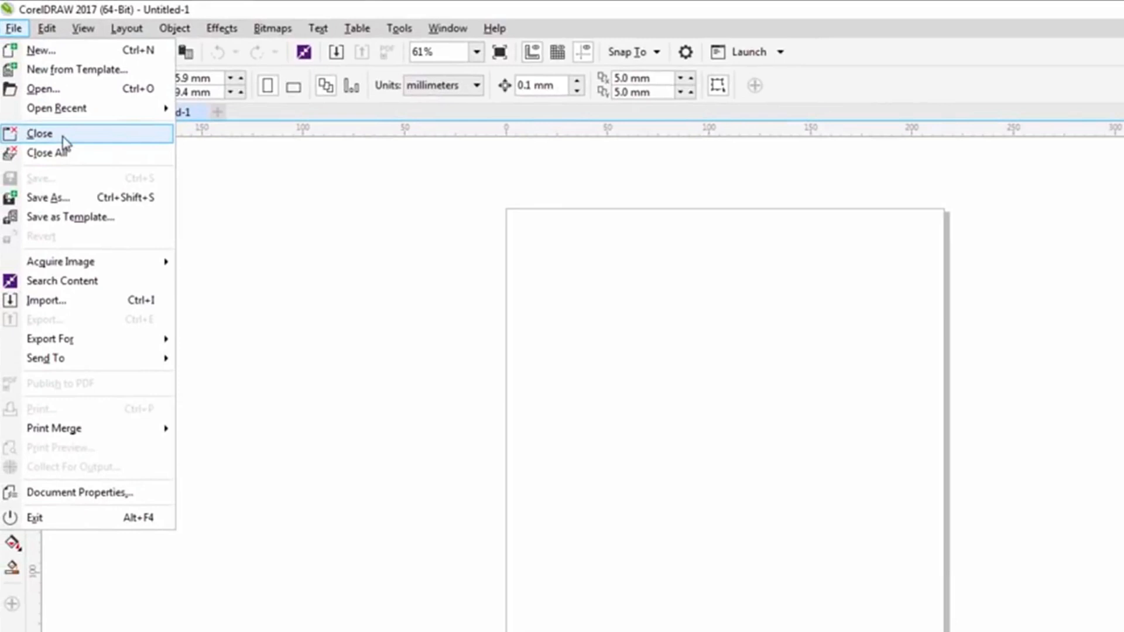
click(40, 134)
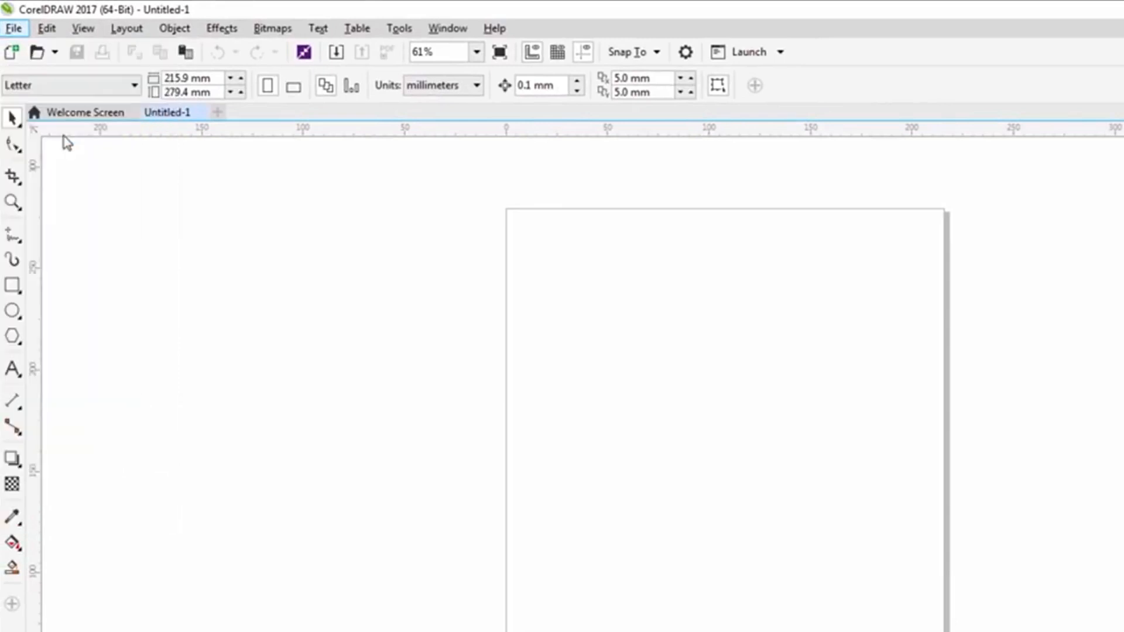
click(84, 112)
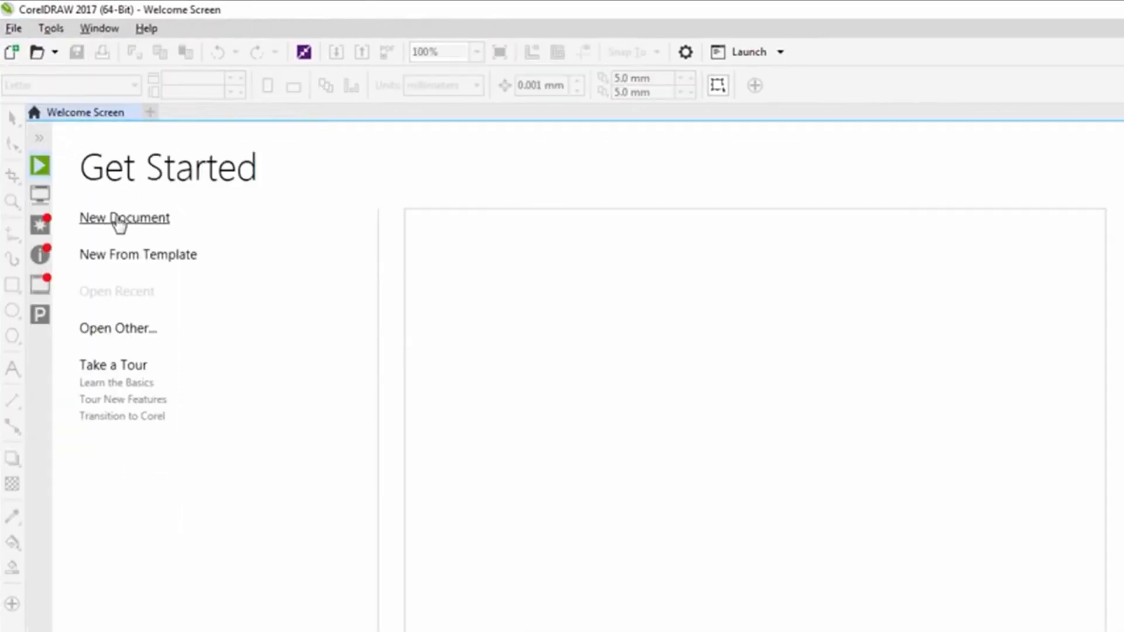
click(124, 217)
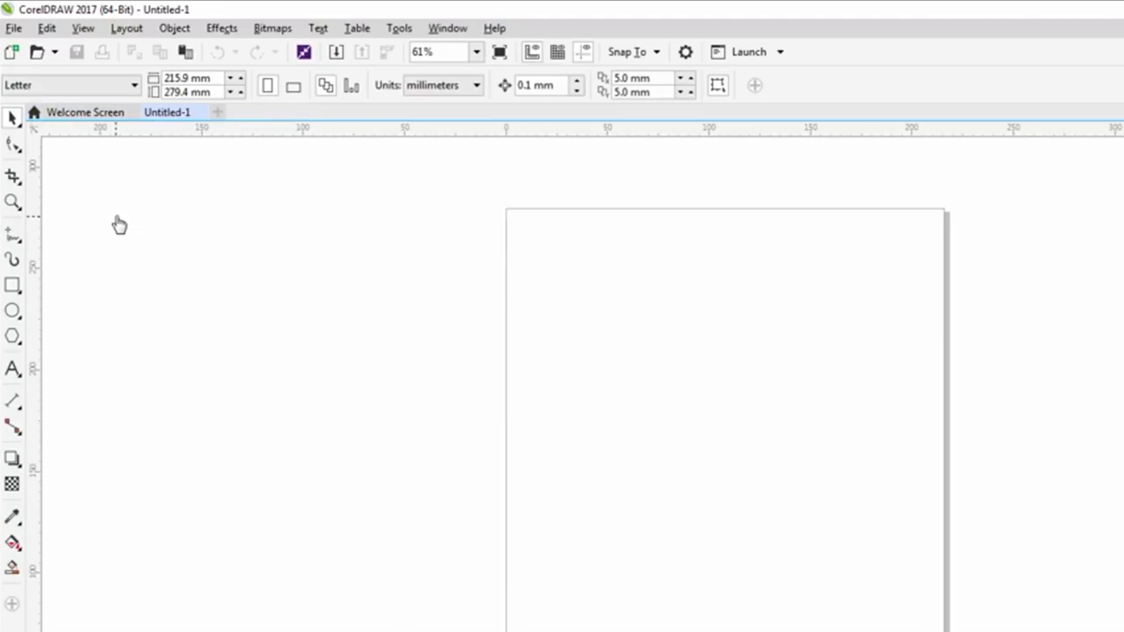
Verify the new document's colour settings show RGB primary mode, then close them
click(398, 28)
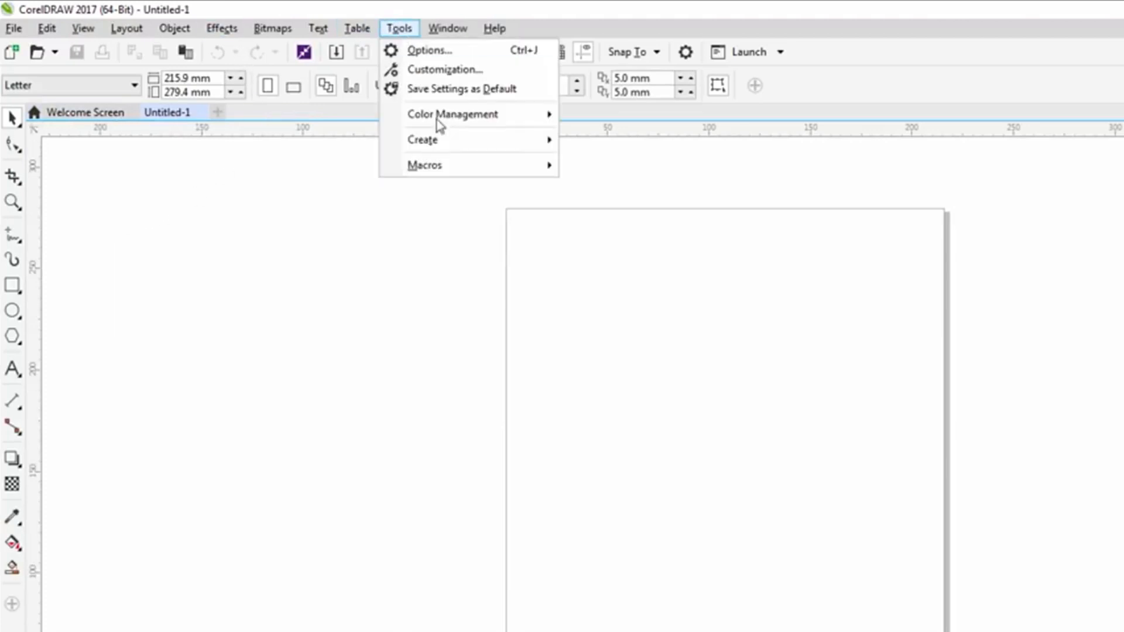
mouse_move(452, 113)
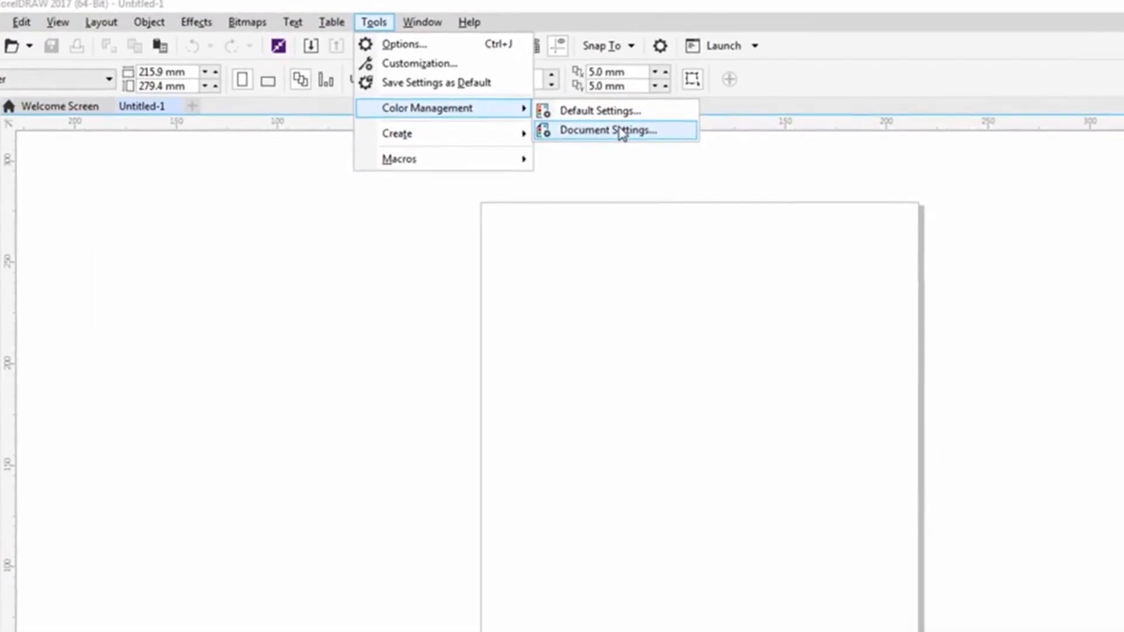
click(607, 130)
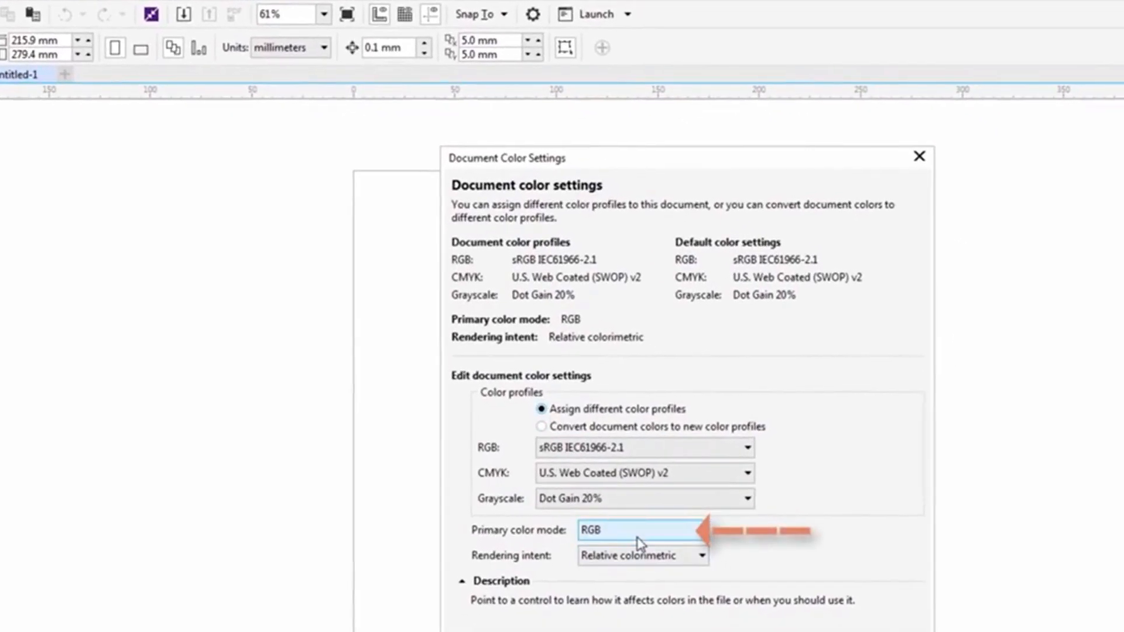
click(920, 156)
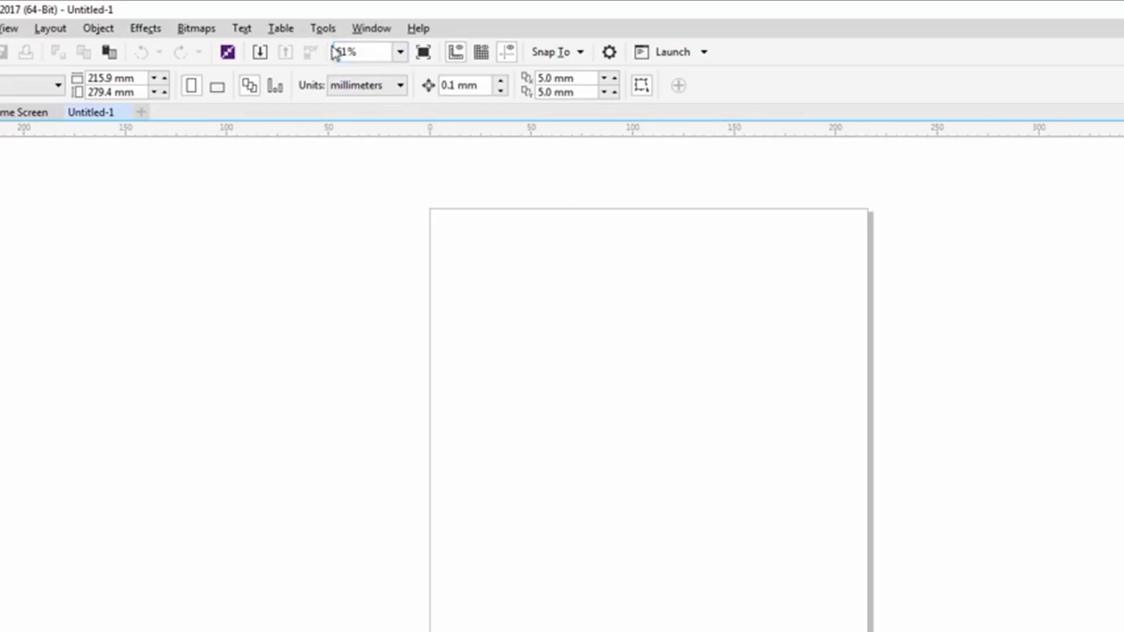
Open the Object Styles docker via Window > Dockers
click(322, 28)
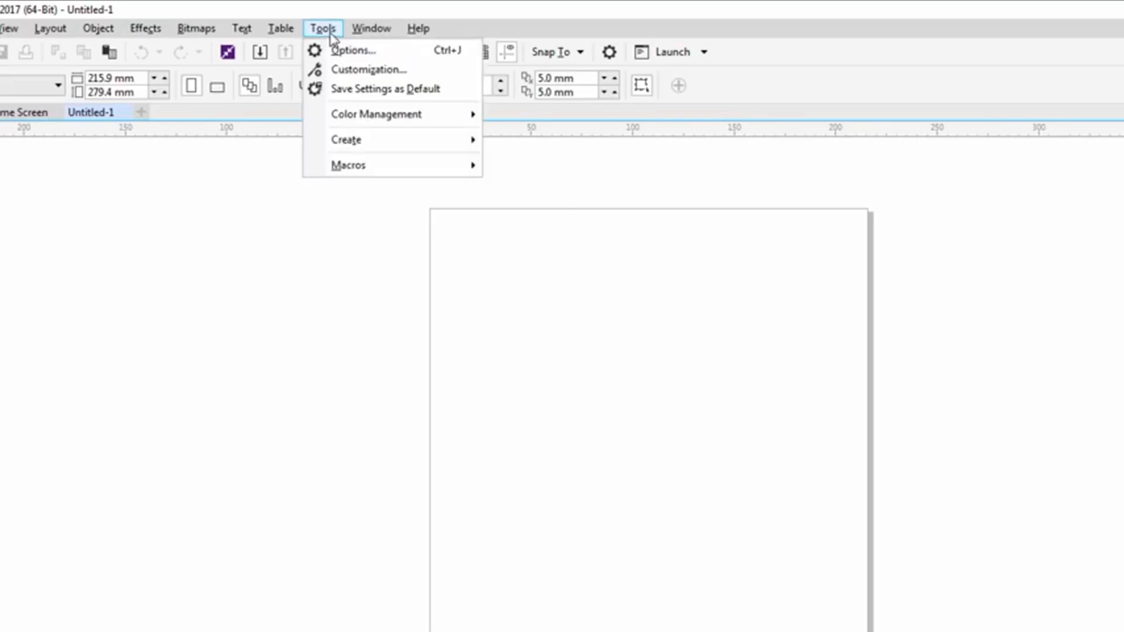
click(371, 28)
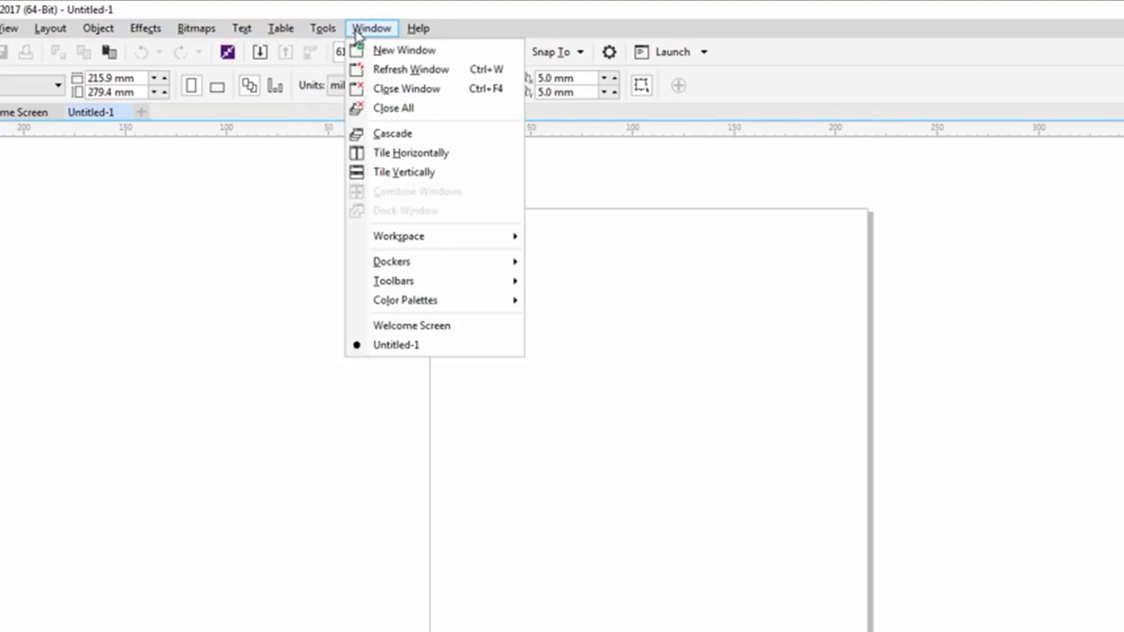
mouse_move(391, 261)
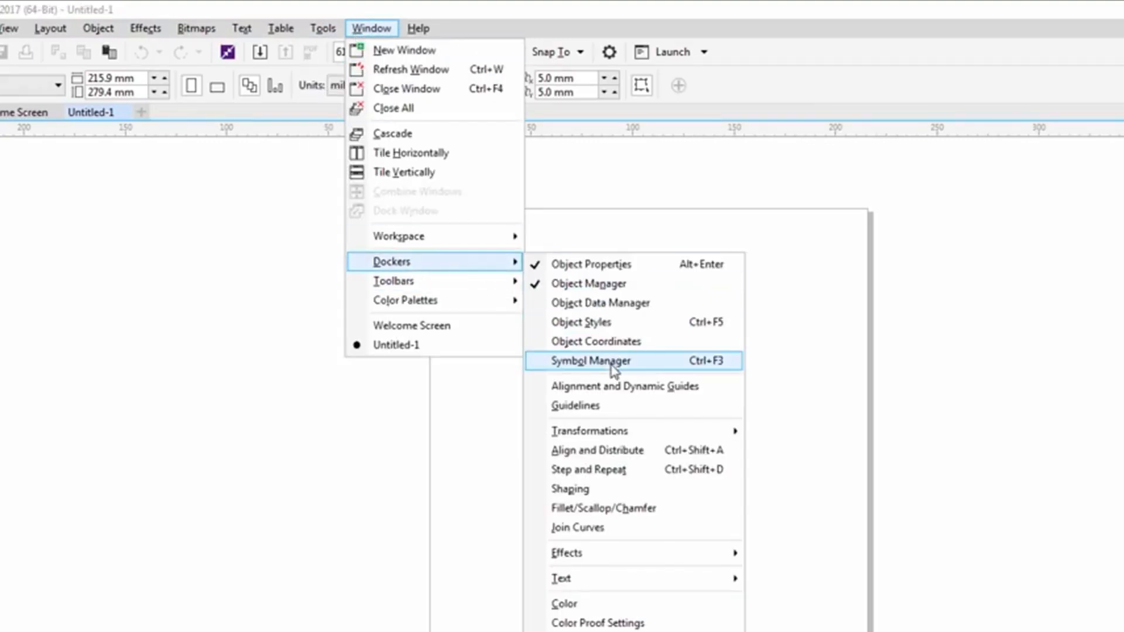
mouse_move(603, 322)
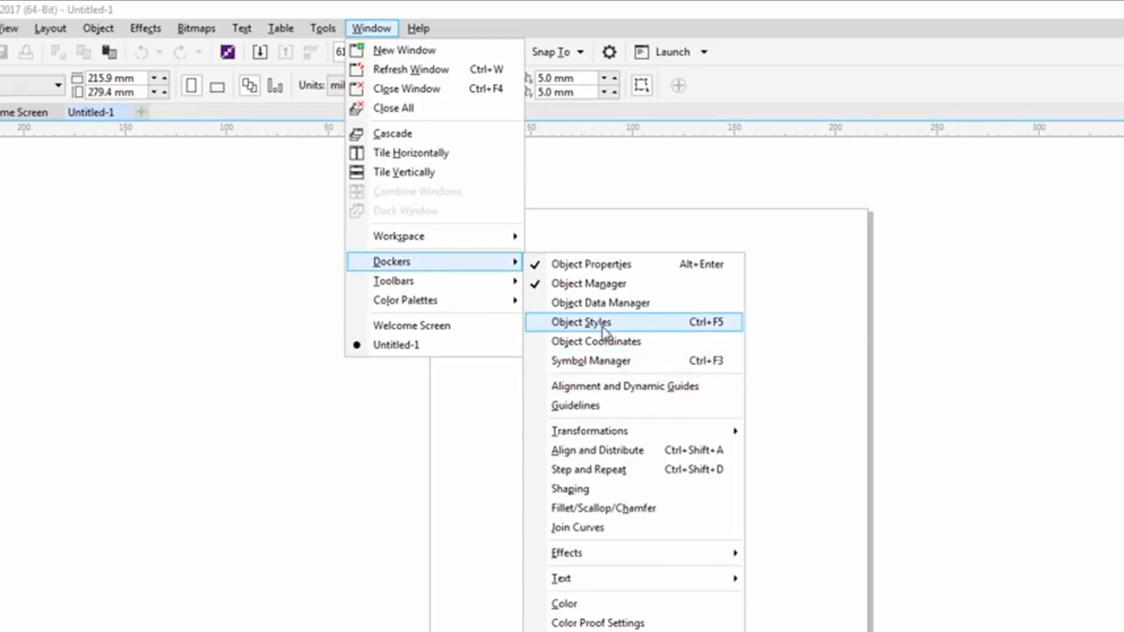
click(580, 321)
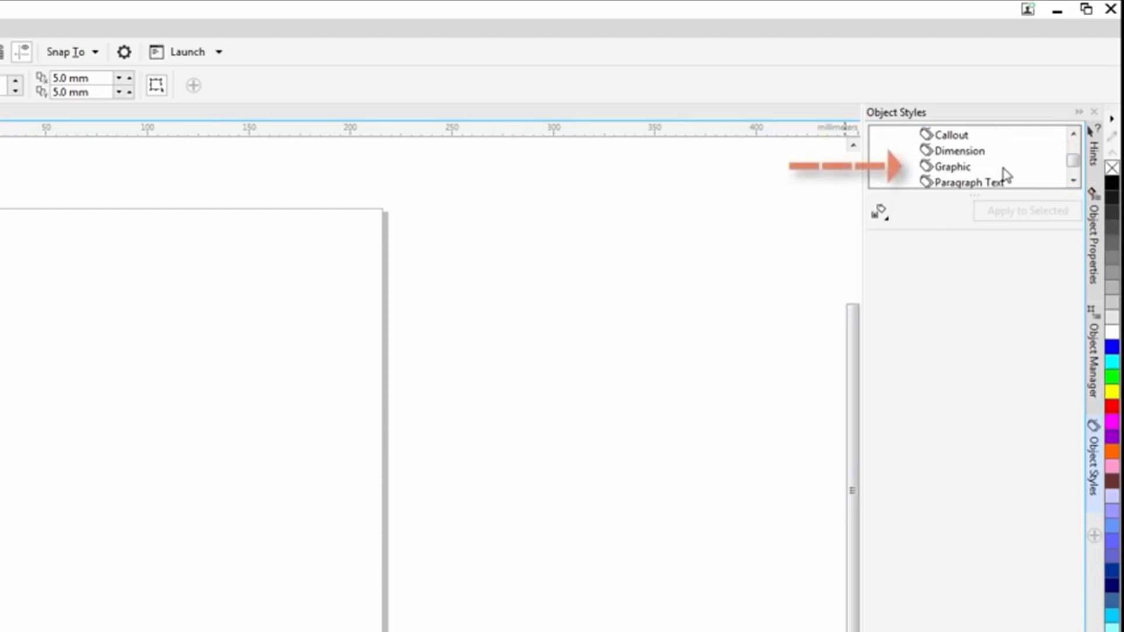
Give the Graphic style a pure red Hairline outline with width units in inches
click(954, 165)
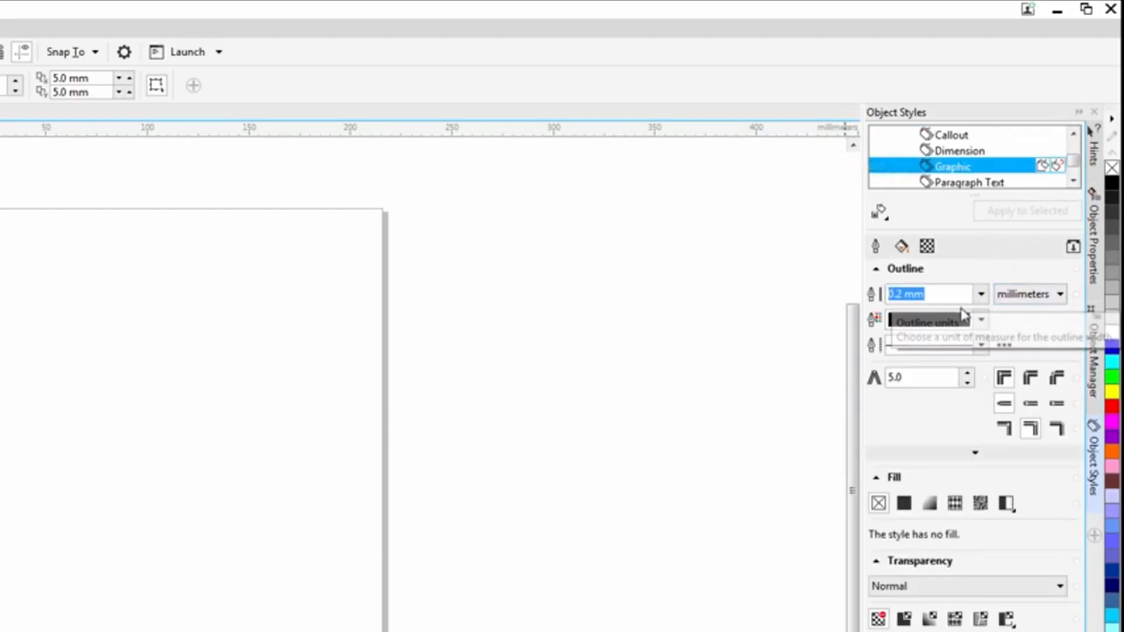
click(981, 319)
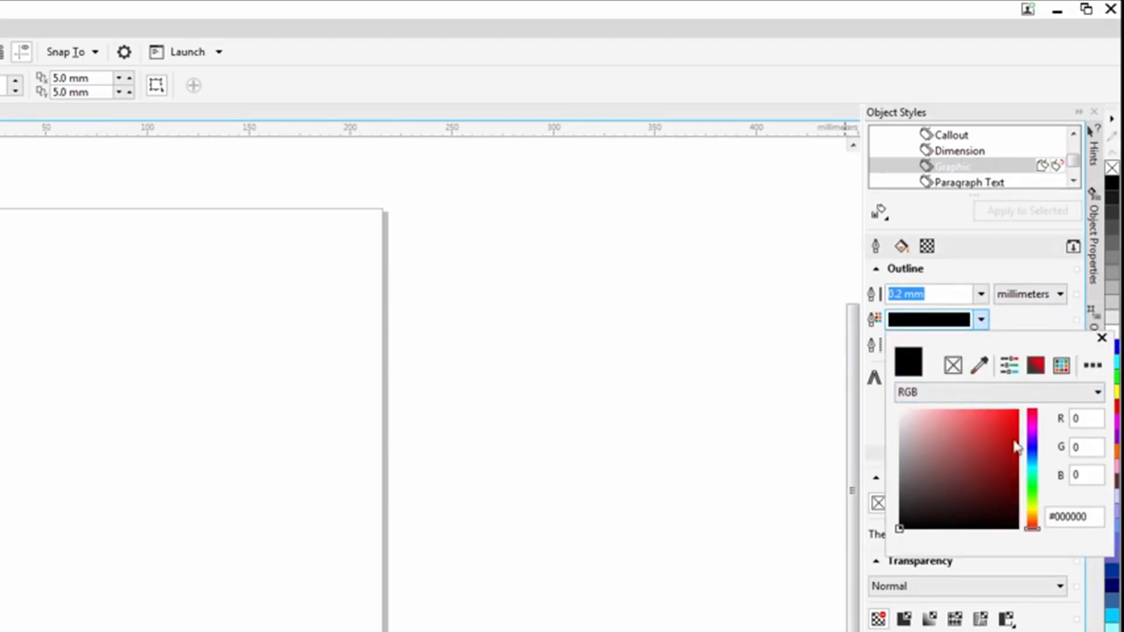
drag(1016, 447, 1018, 407)
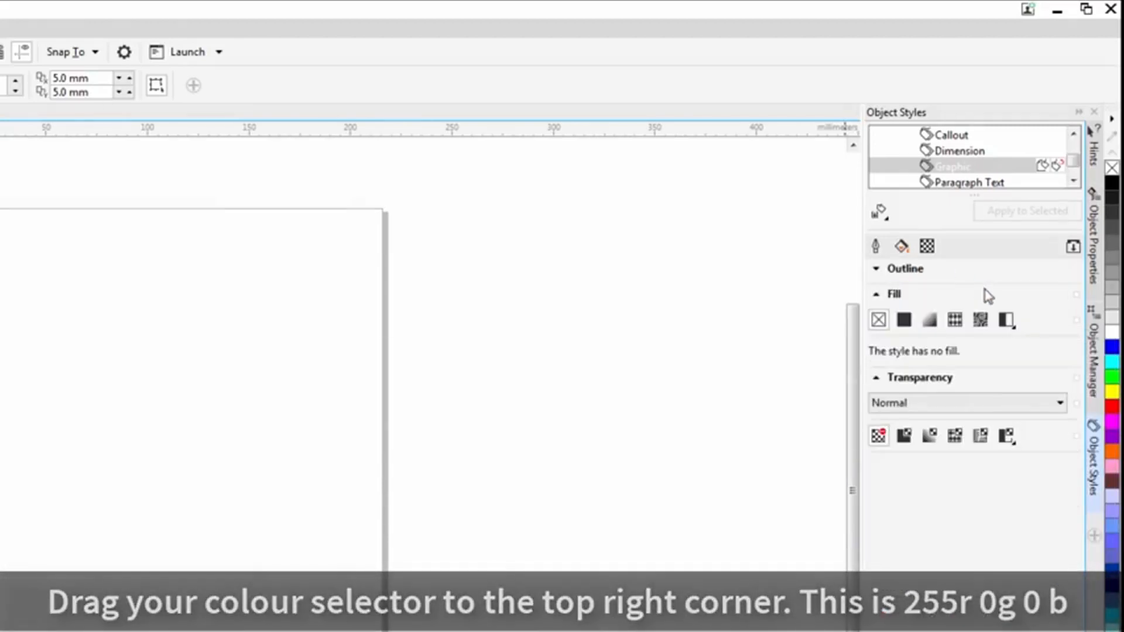
click(905, 268)
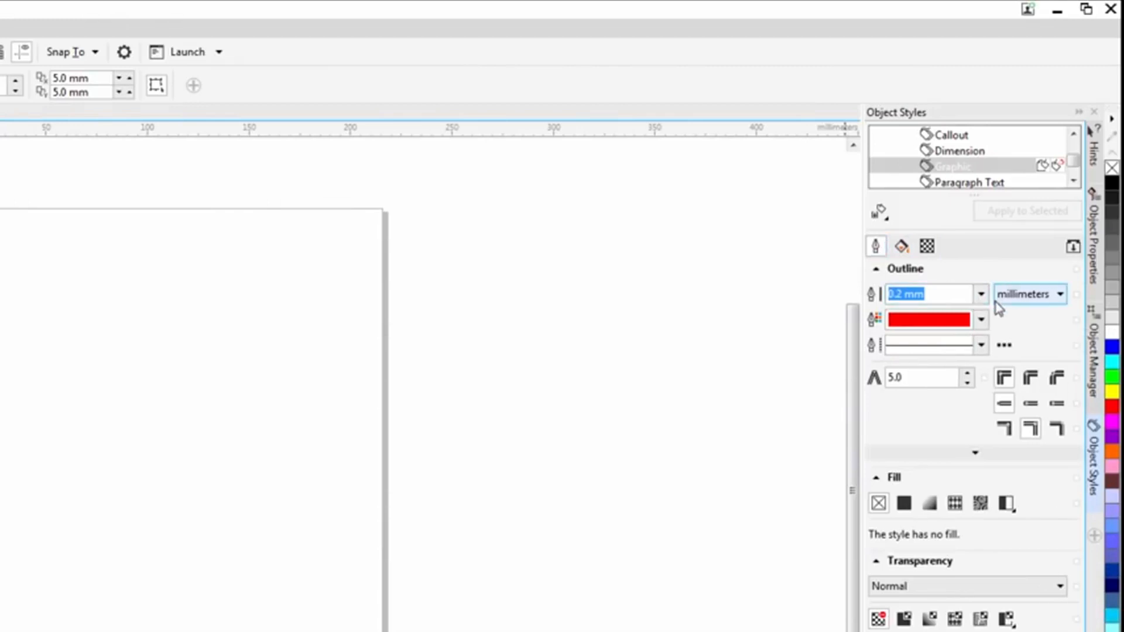
click(1028, 293)
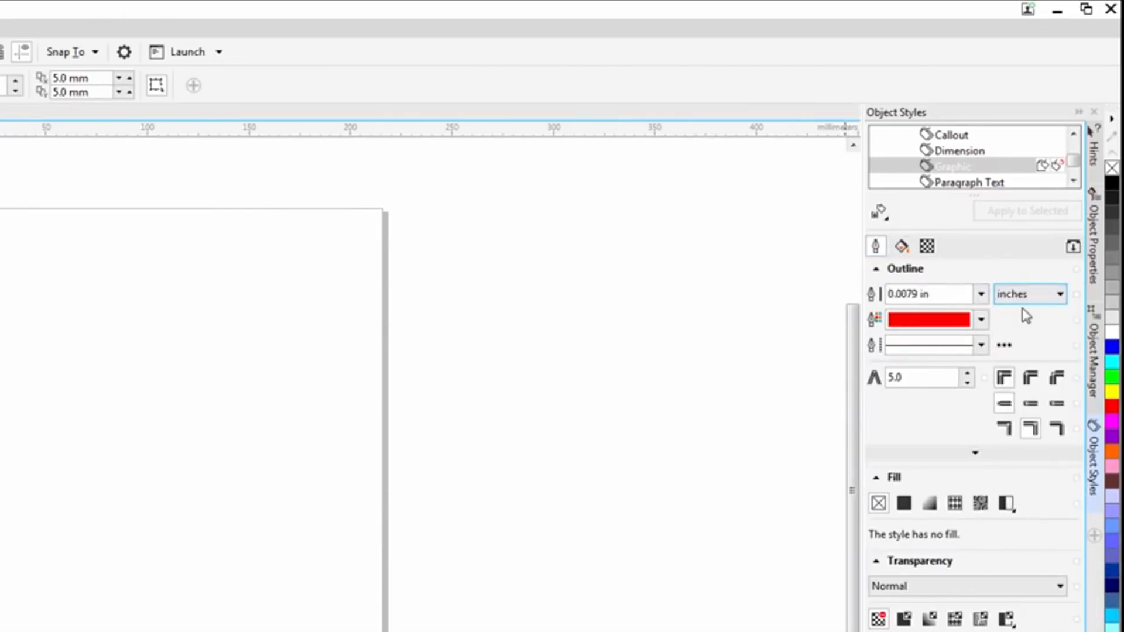
click(979, 294)
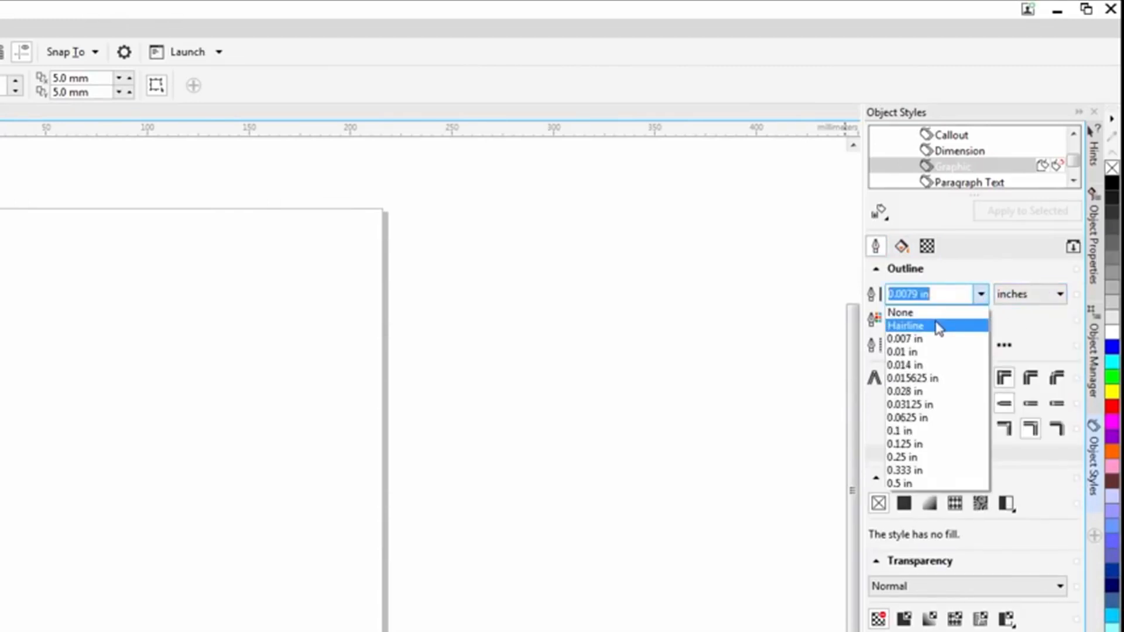
click(906, 325)
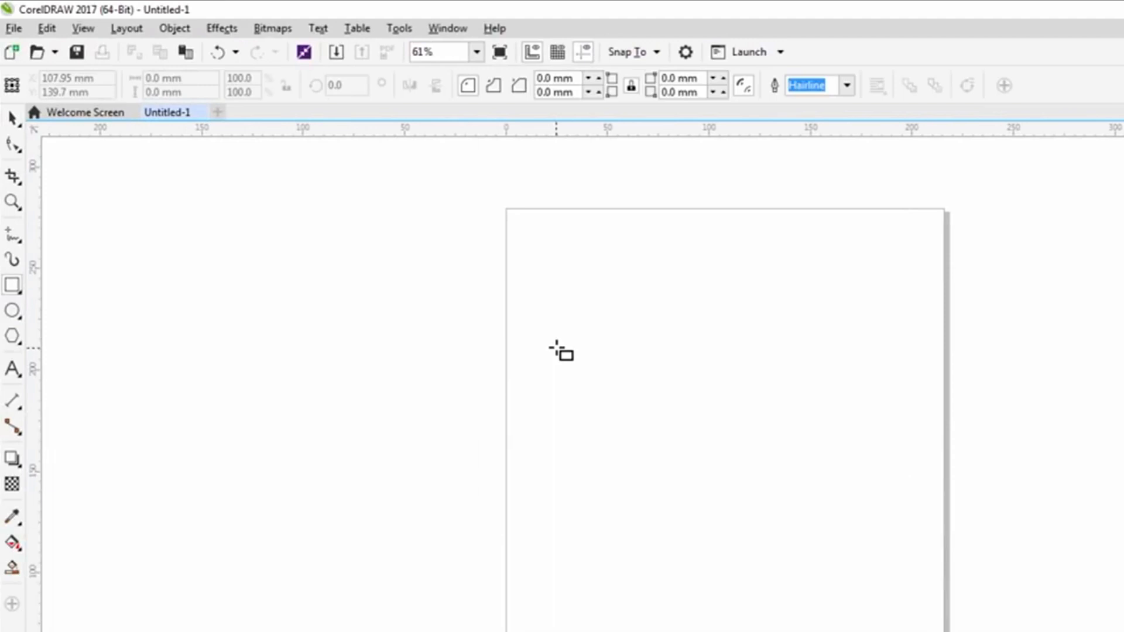
Draw a test rectangle and save default object properties as new document defaults
drag(550, 347, 744, 521)
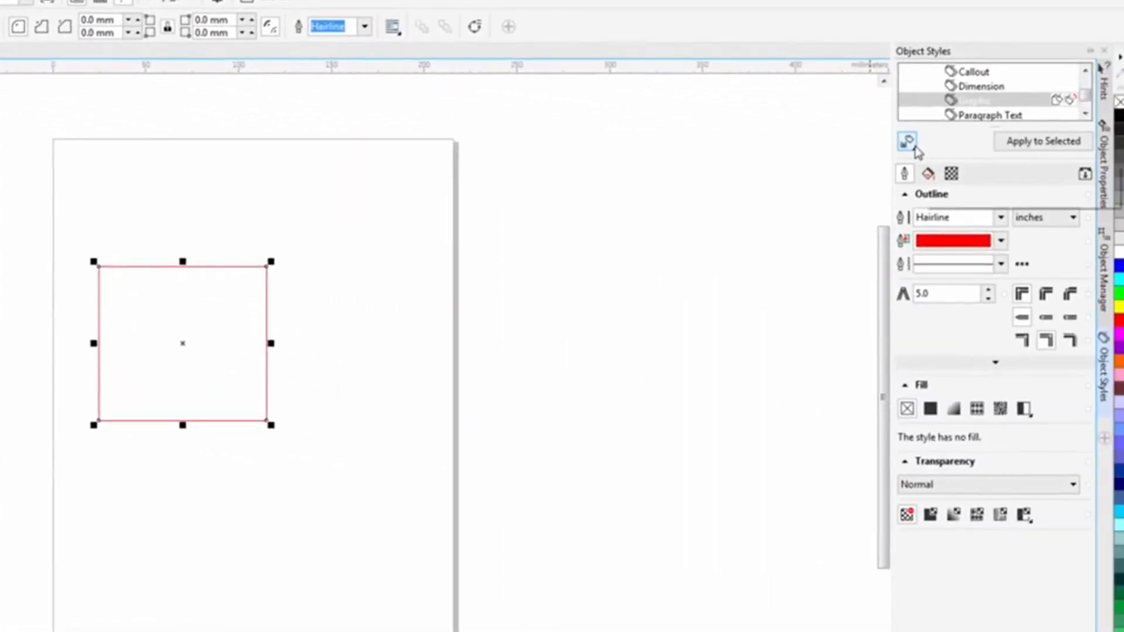
mouse_move(906, 140)
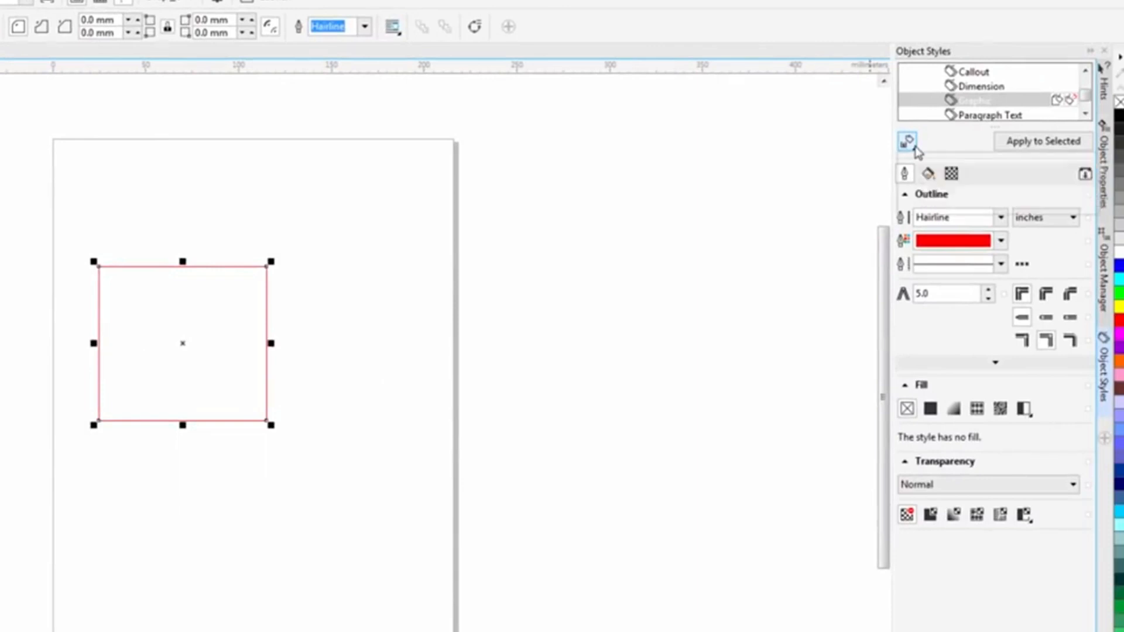
click(905, 140)
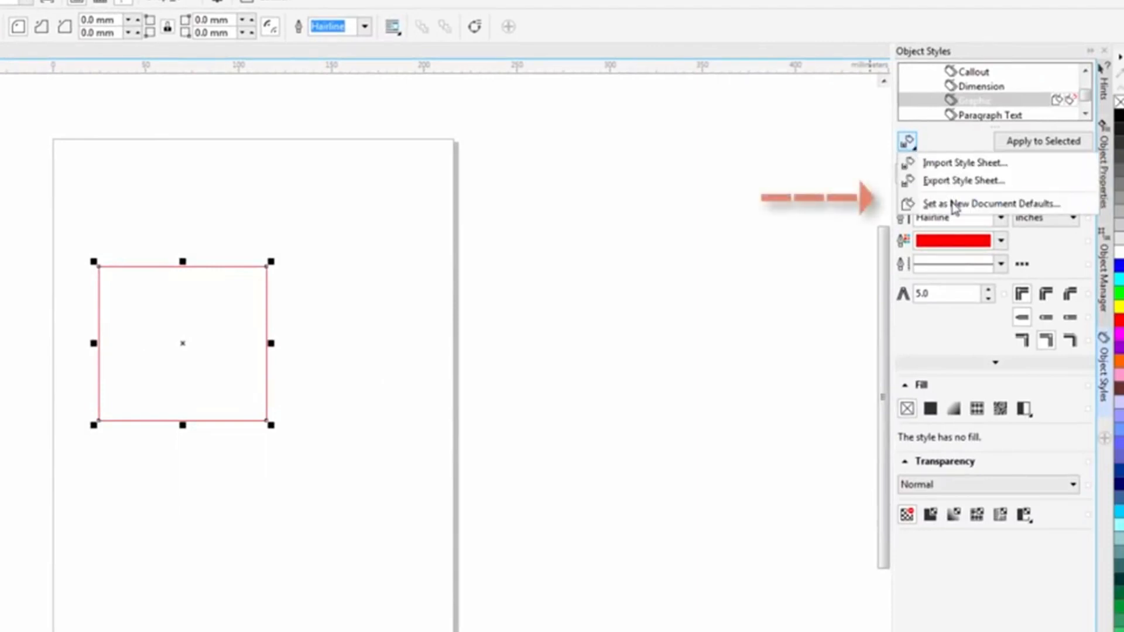
click(981, 204)
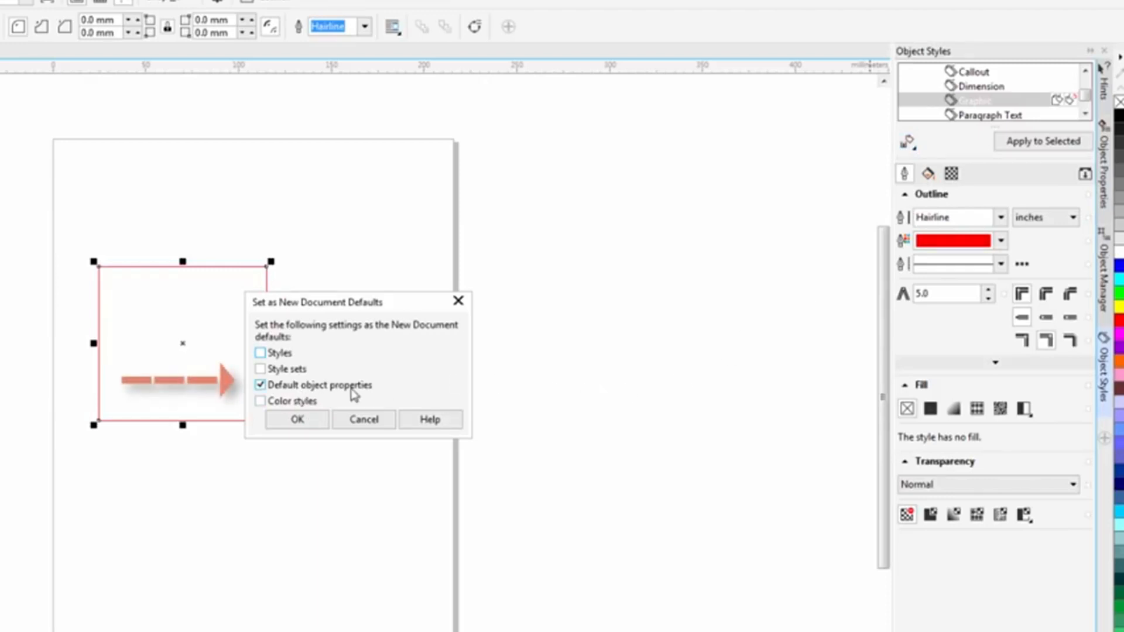
mouse_move(296, 419)
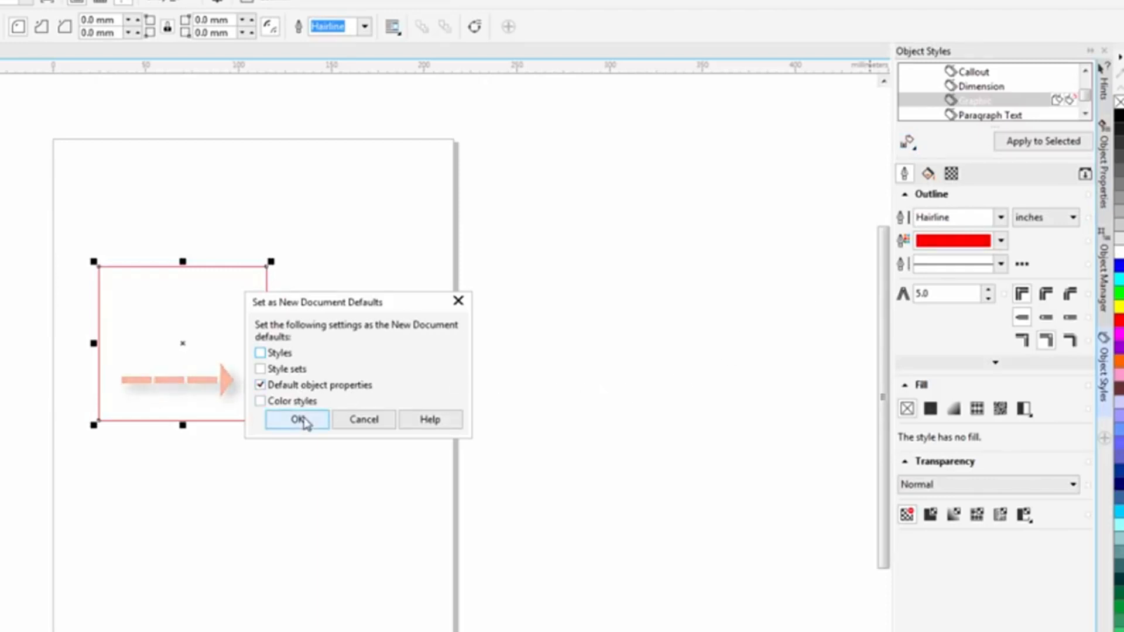
click(296, 419)
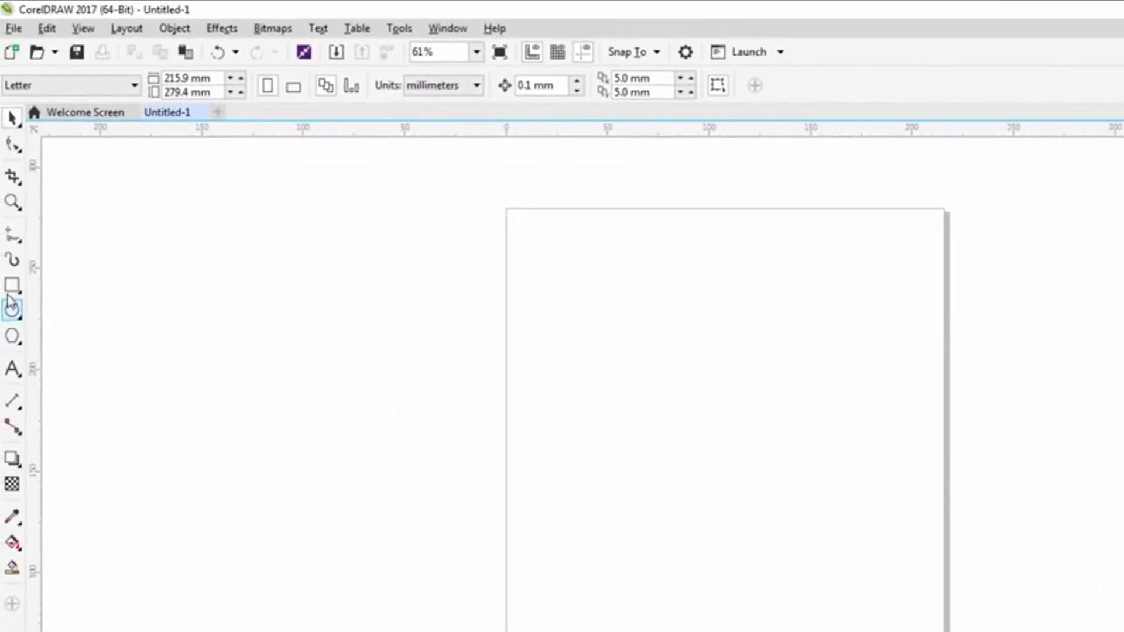
mouse_move(13, 284)
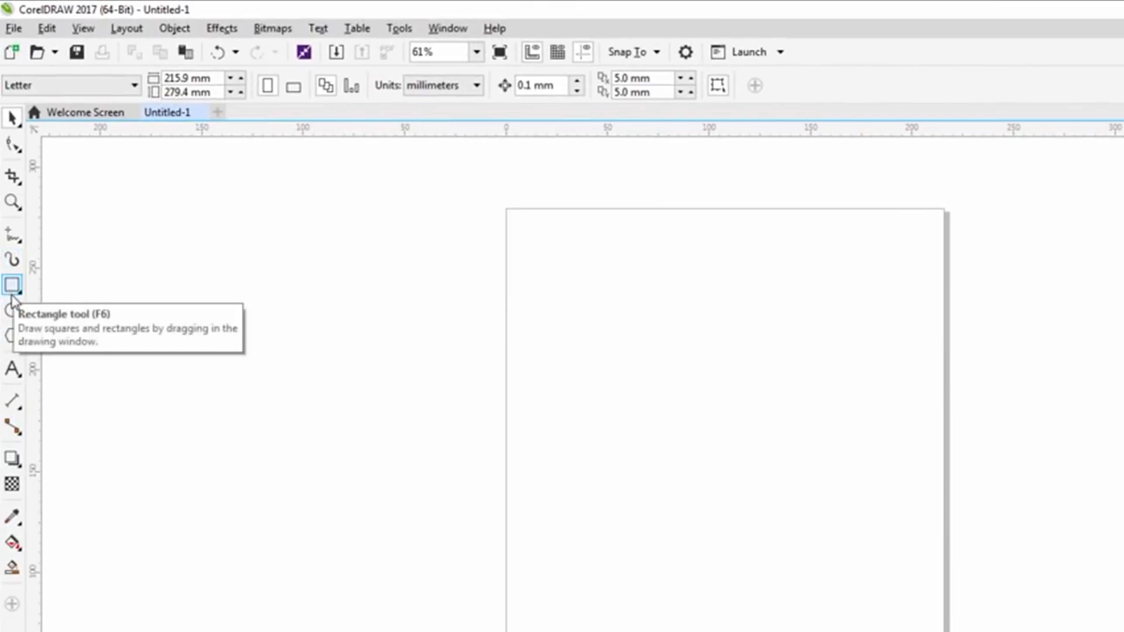
Draw a test ellipse to check the red hairline outline default
click(12, 310)
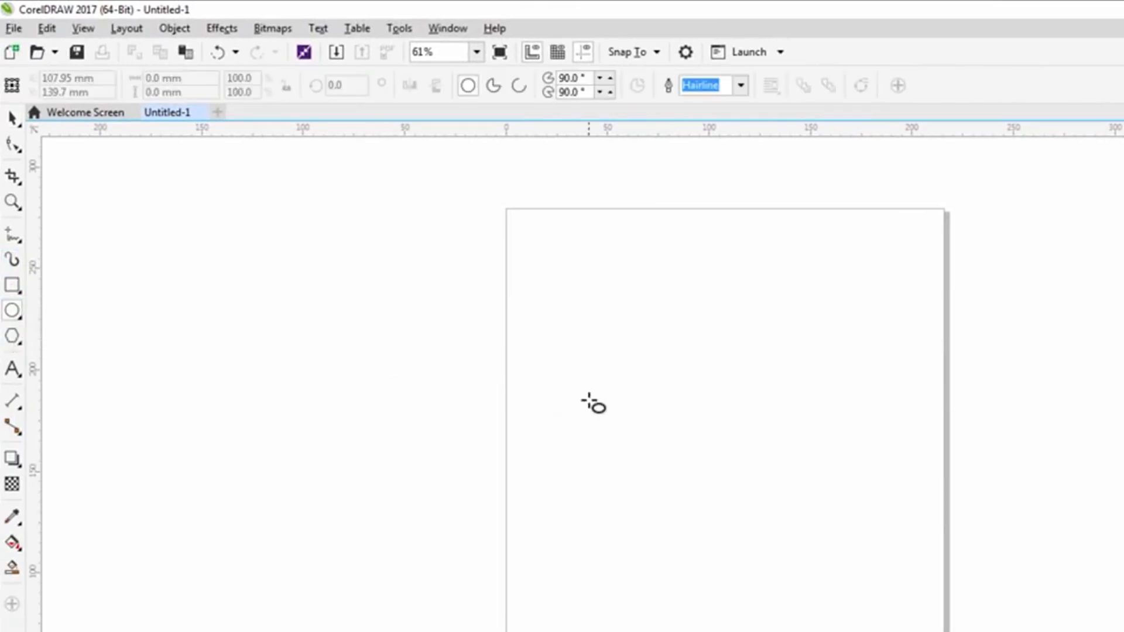
drag(581, 387, 782, 581)
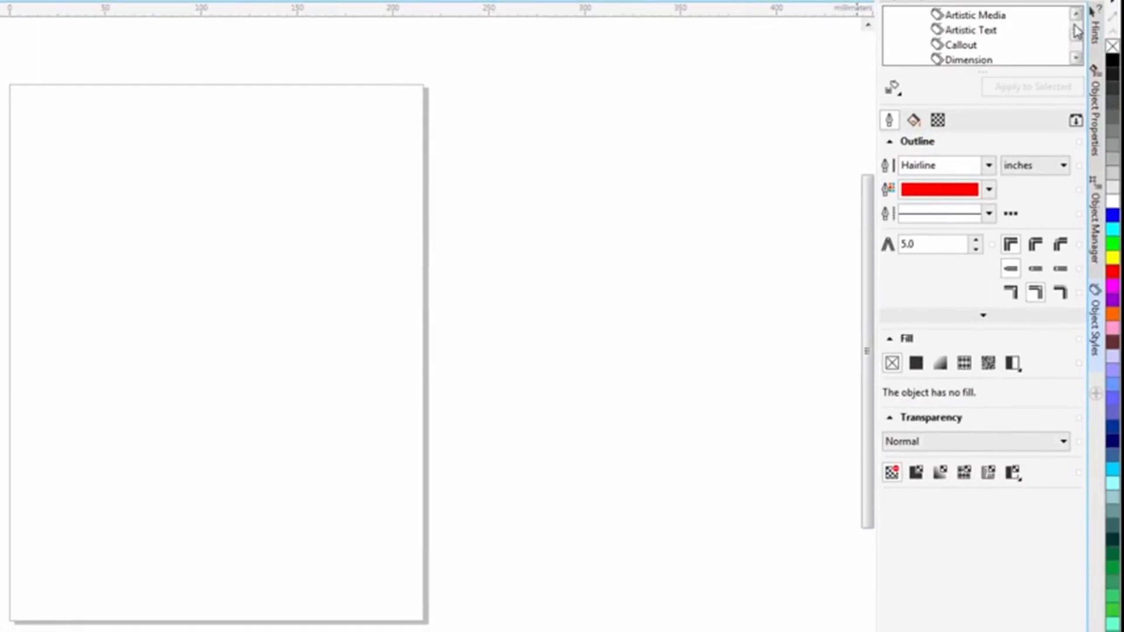
Set the Artistic Text style's paragraph alignment to Center
click(969, 29)
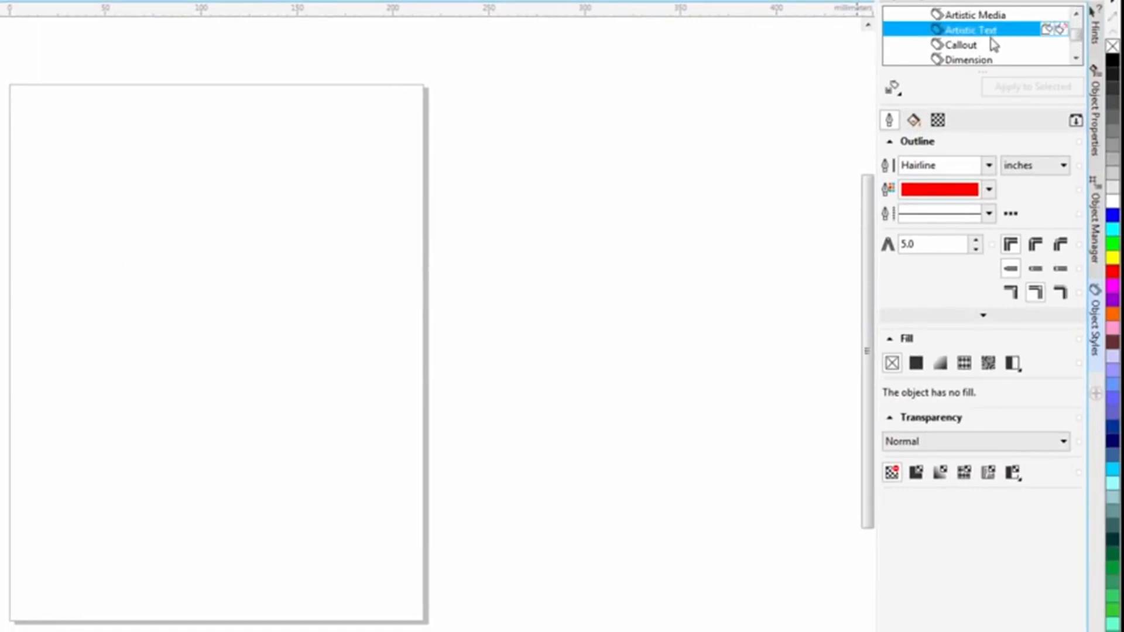
click(913, 120)
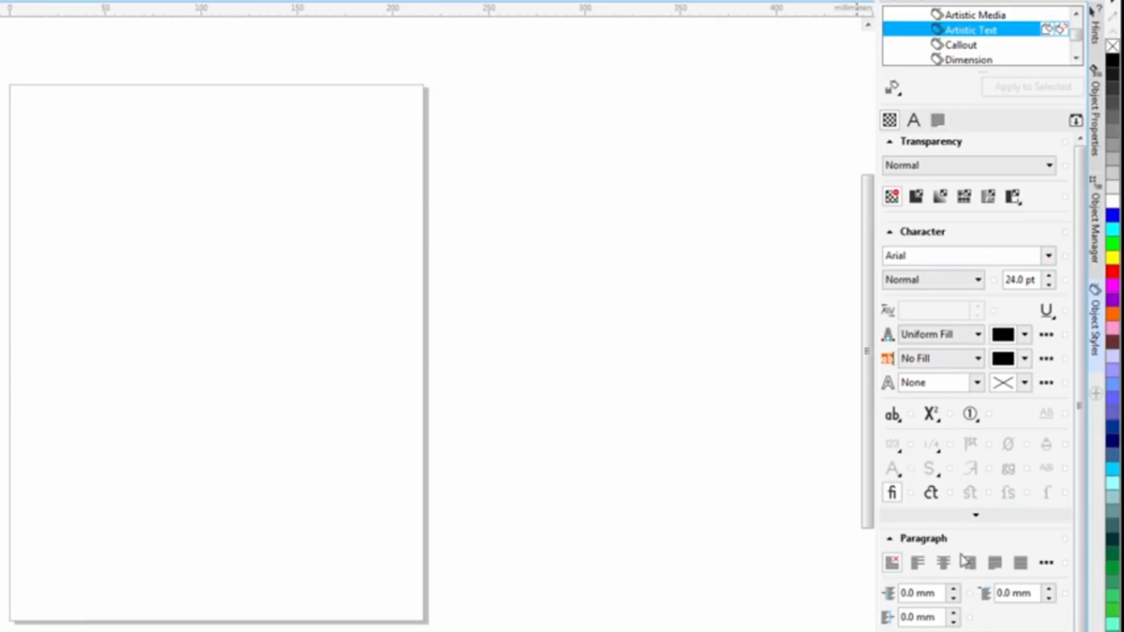
mouse_move(945, 563)
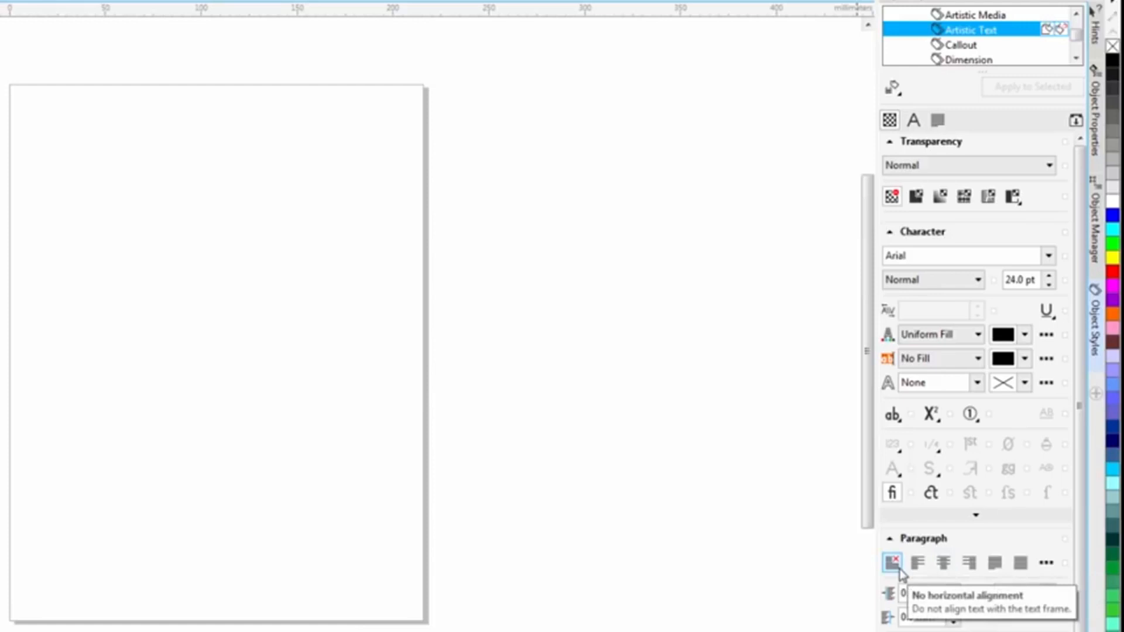
click(942, 562)
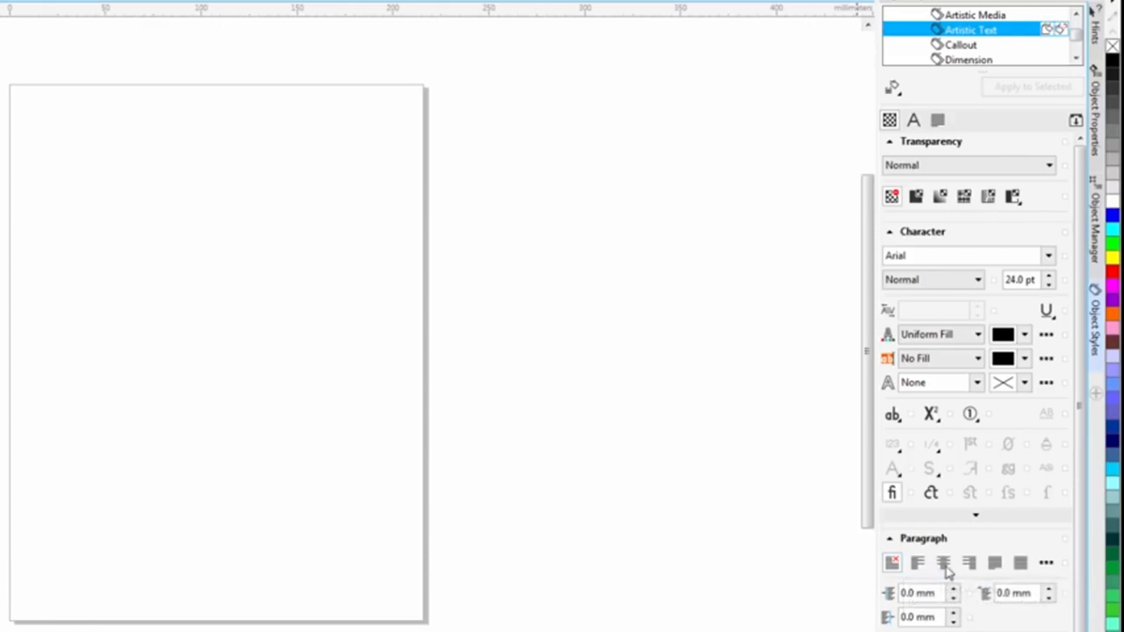
mouse_move(943, 562)
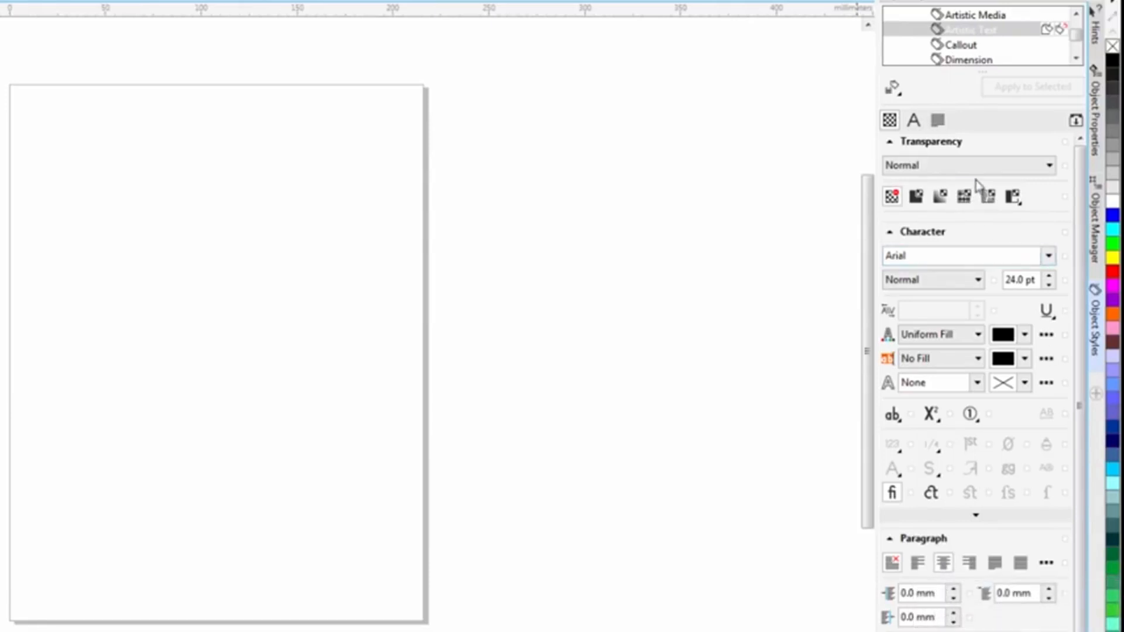
Save the Artistic Text style as new document defaults and type a test text line
click(960, 256)
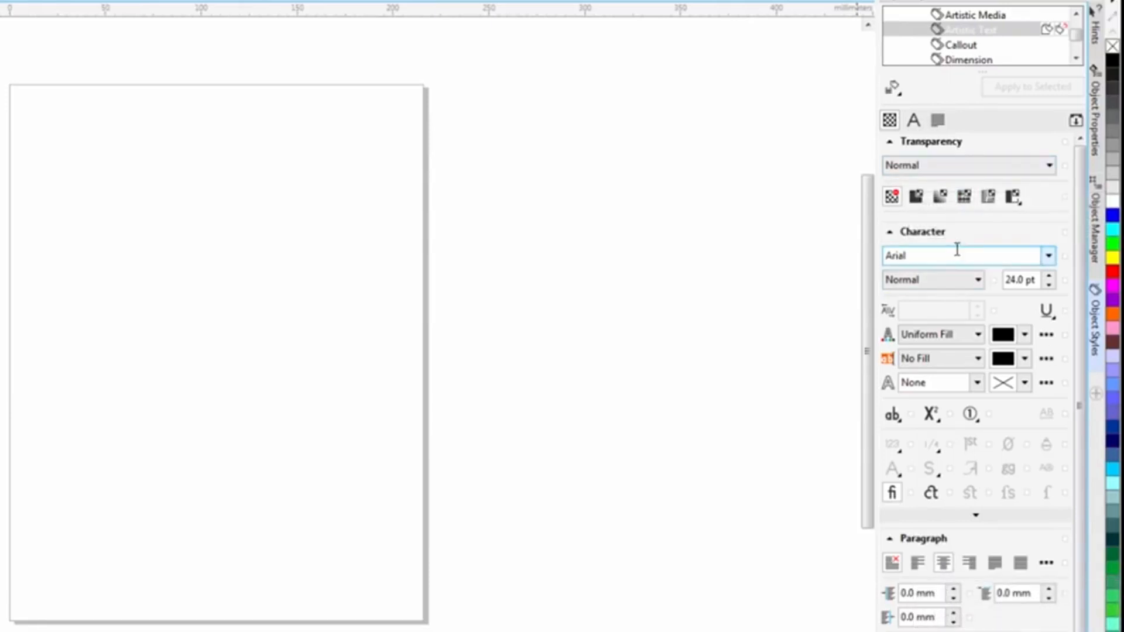
click(892, 86)
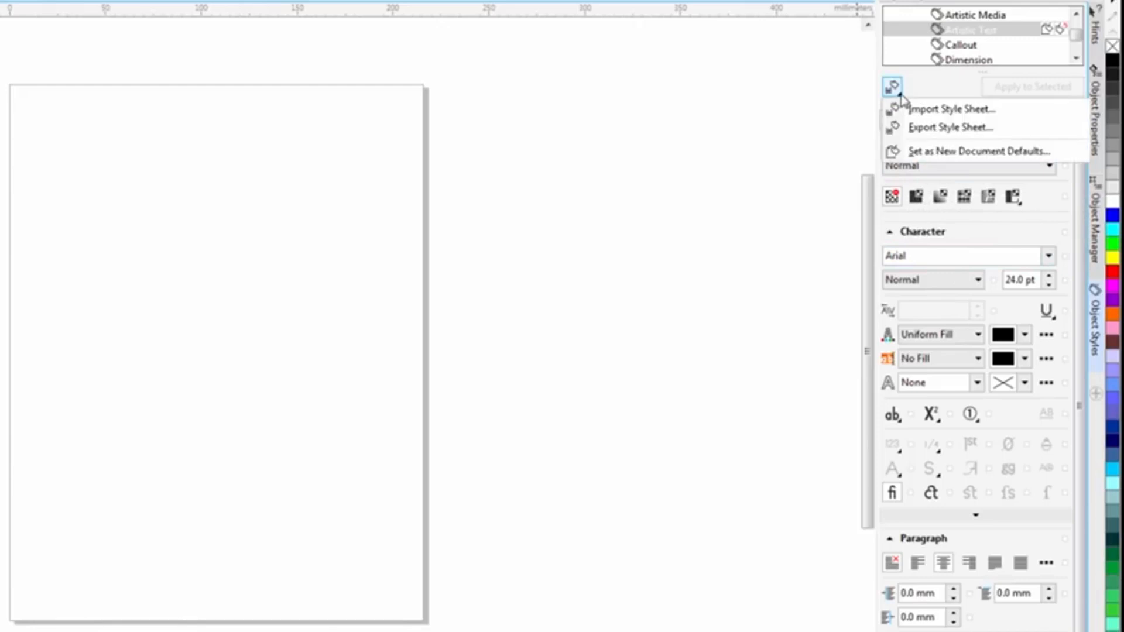
click(980, 151)
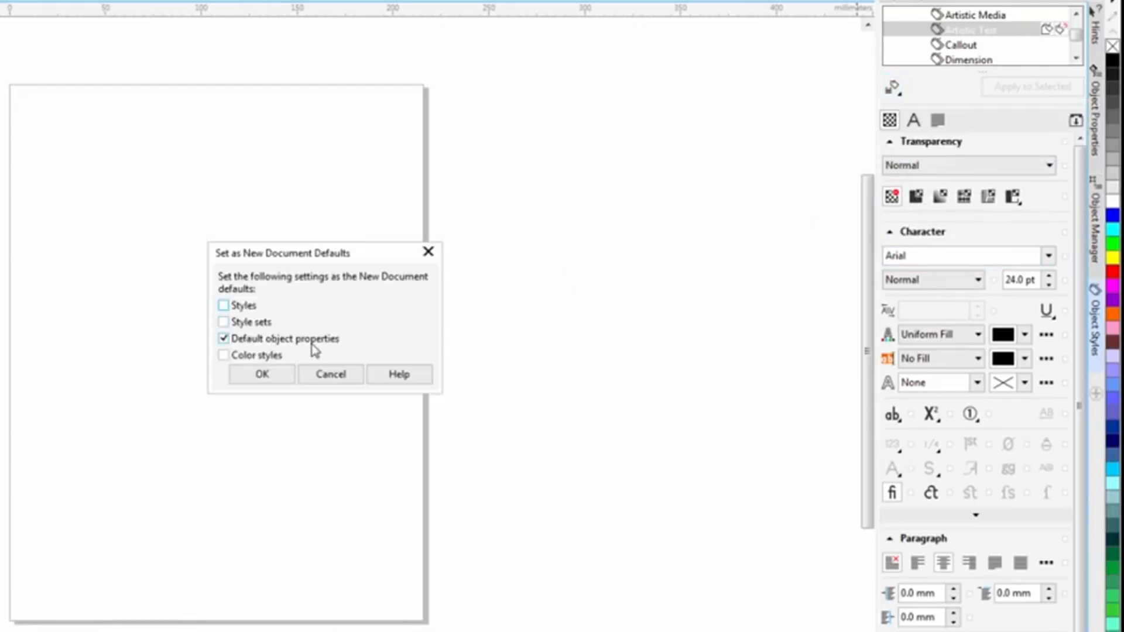
click(261, 374)
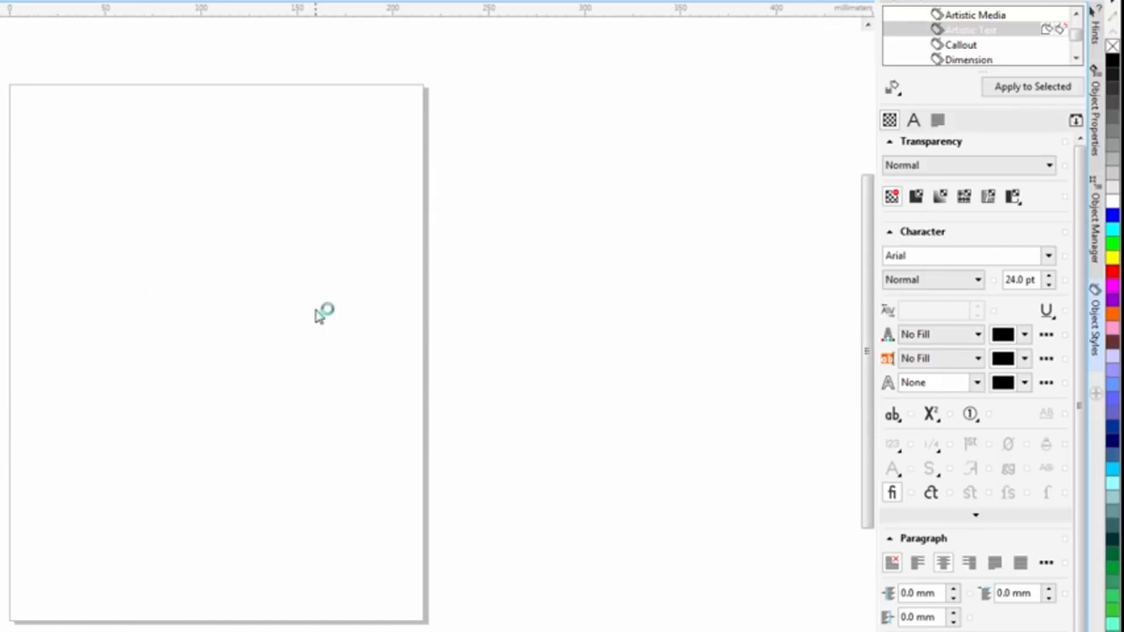
text(GHSHSHSDFFHSFD)
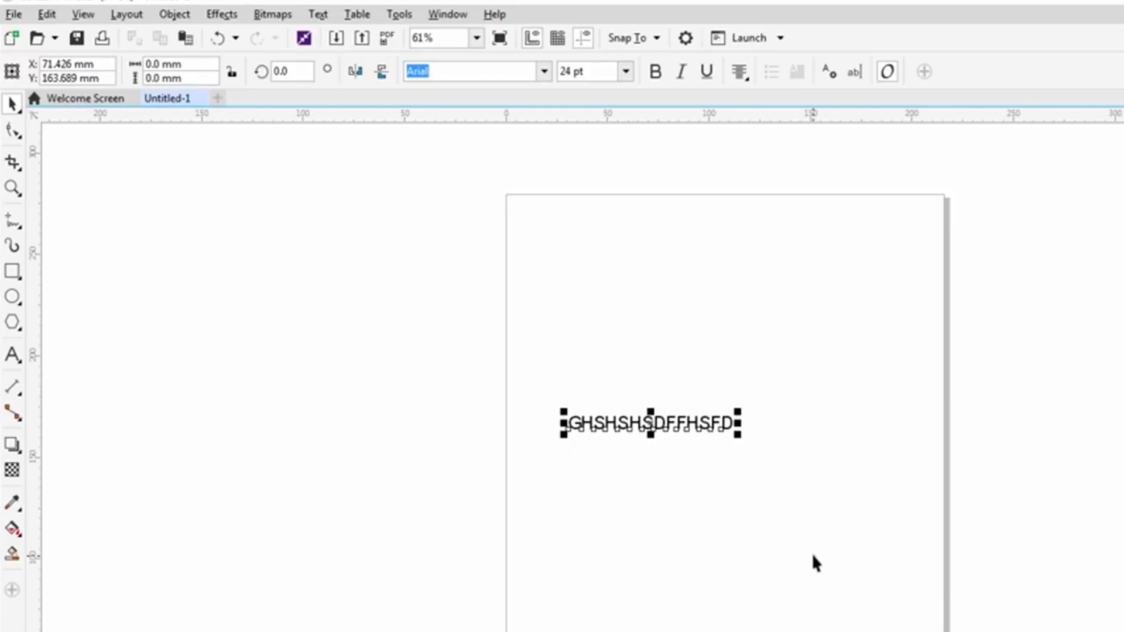
mouse_move(408, 29)
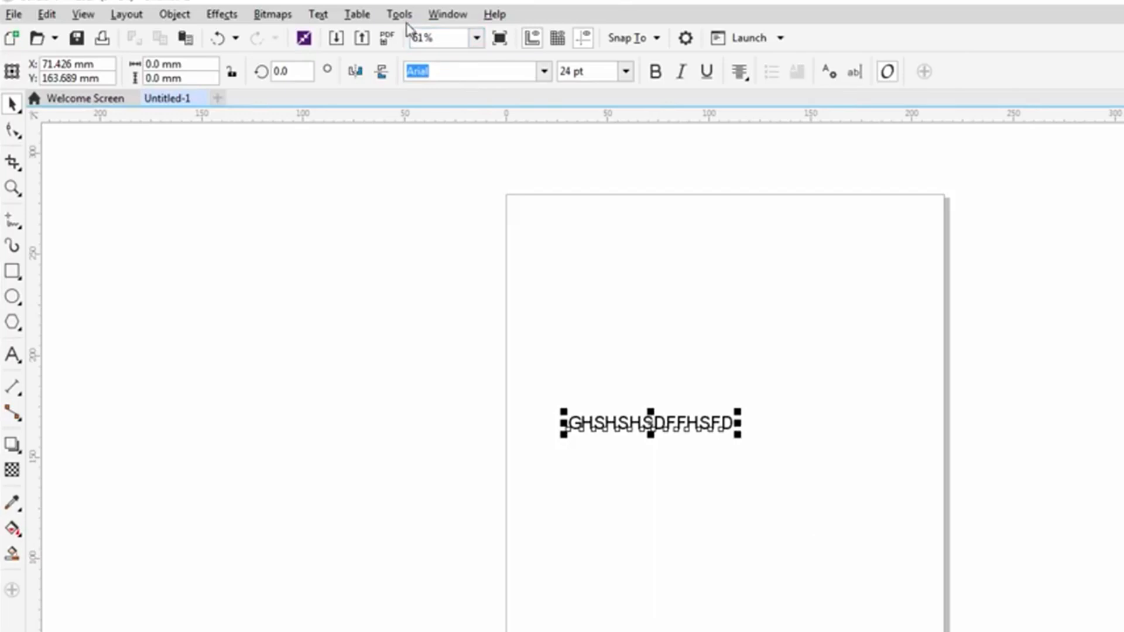
Enable 'Send beziers and paths to driver' in Options > Printing > Driver Compatibility
click(399, 14)
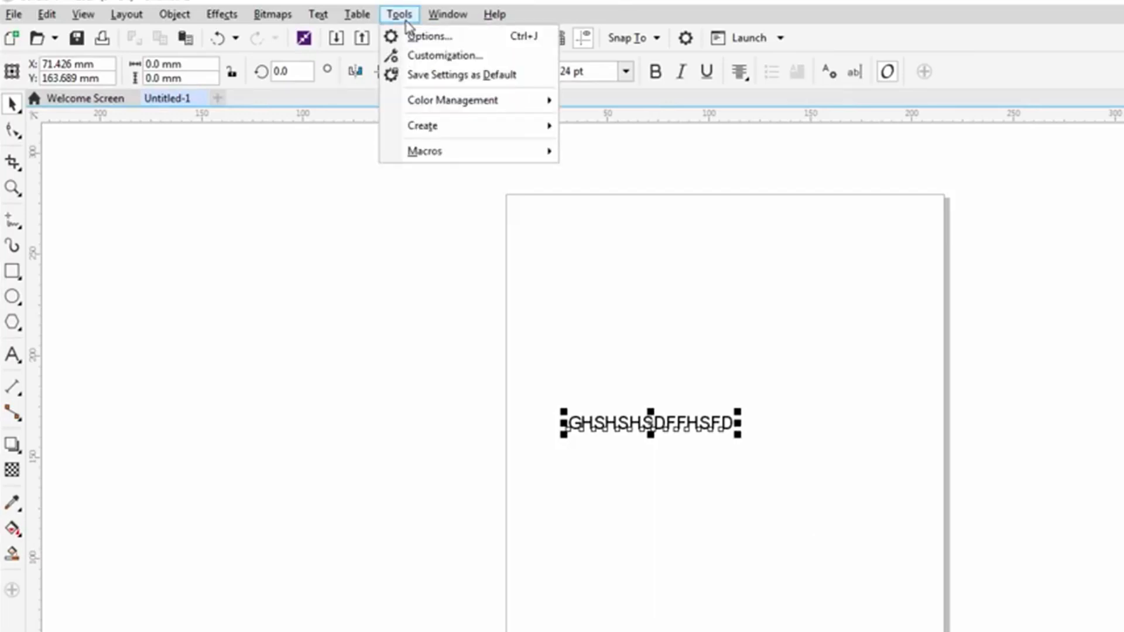
click(430, 36)
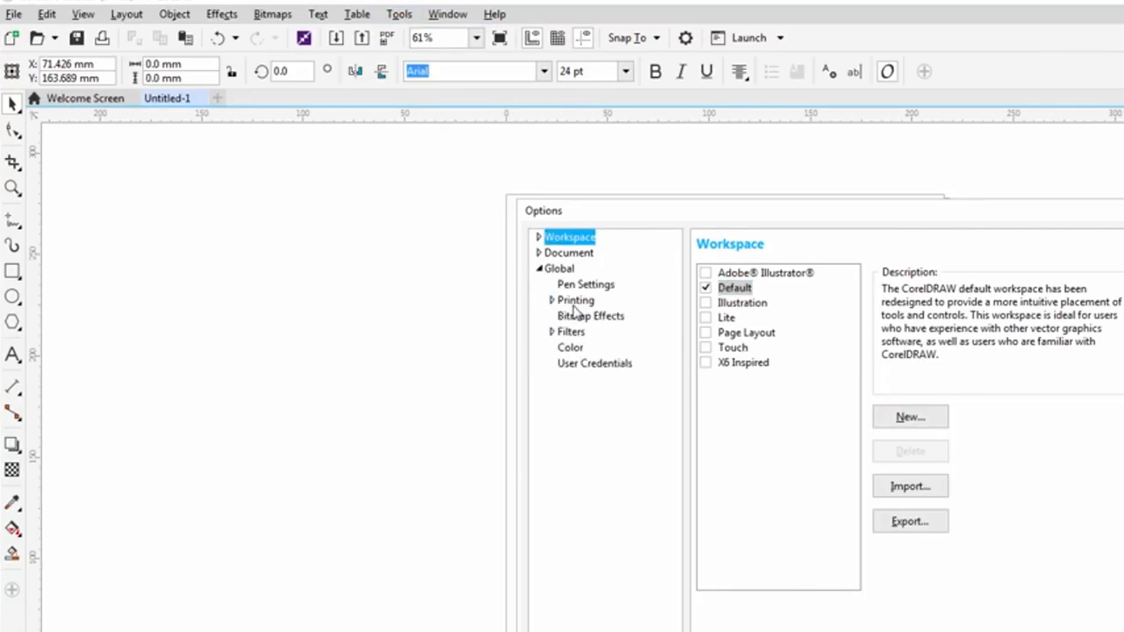
click(575, 300)
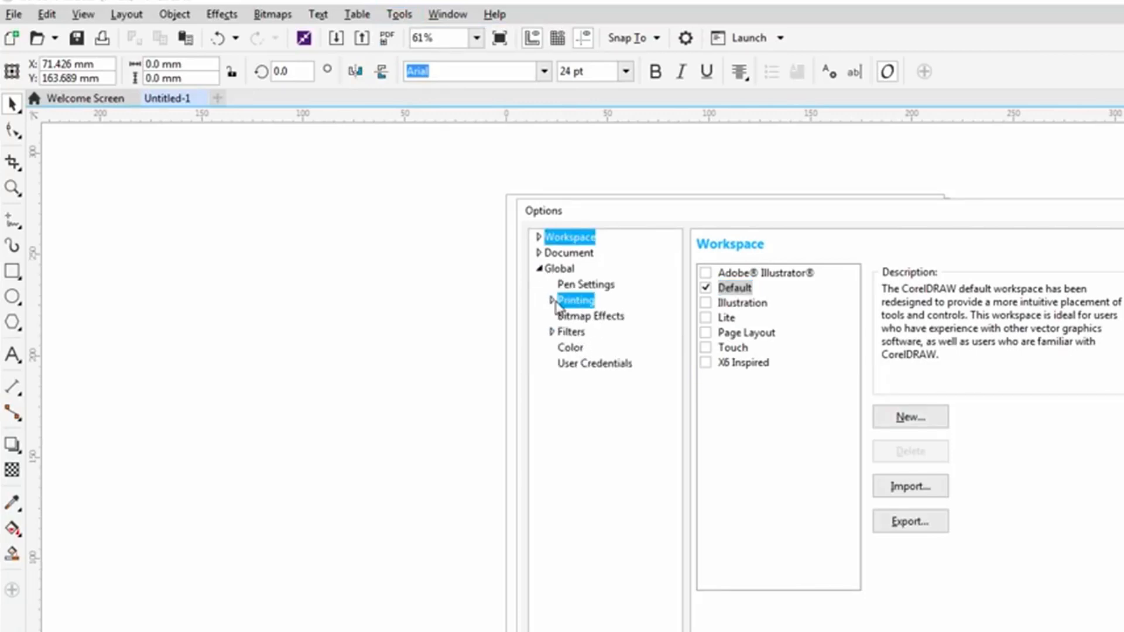
click(575, 300)
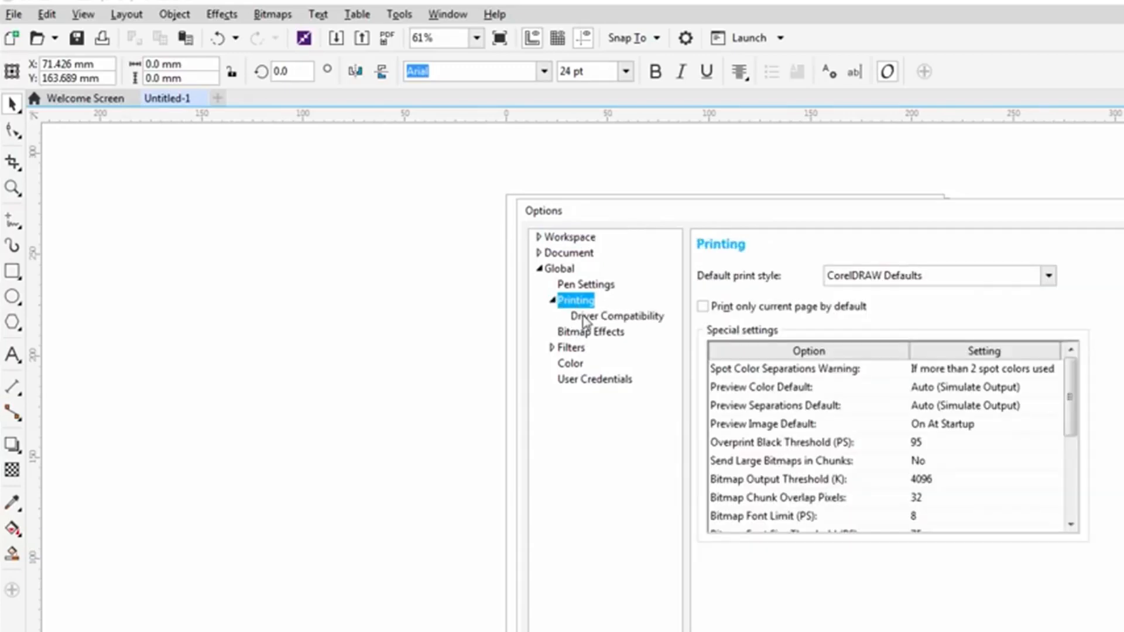
click(616, 317)
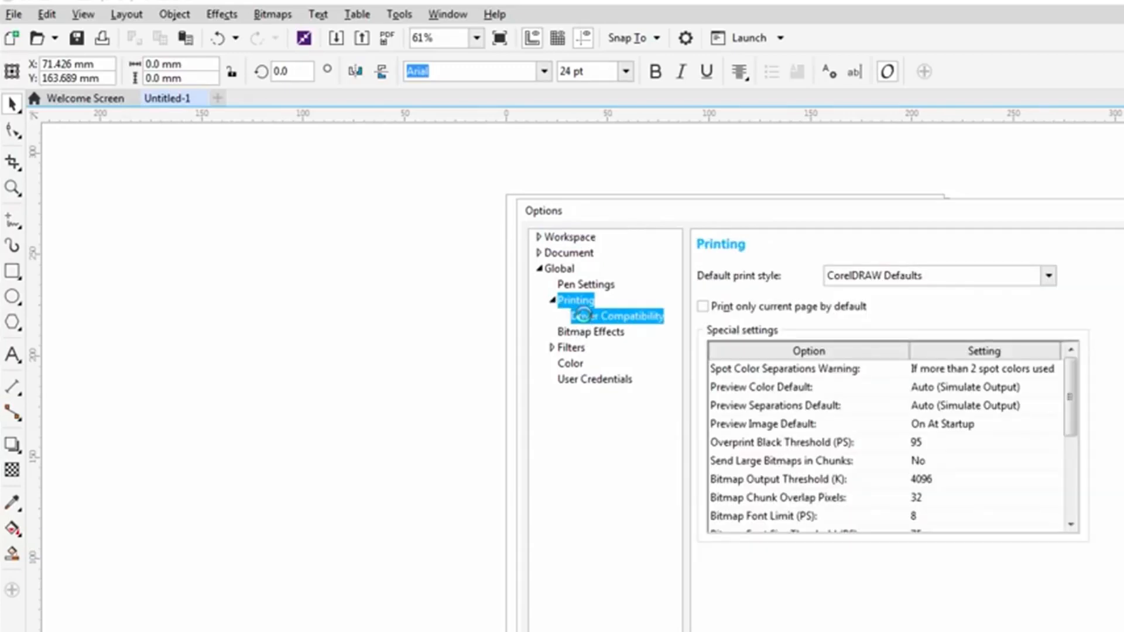
click(616, 316)
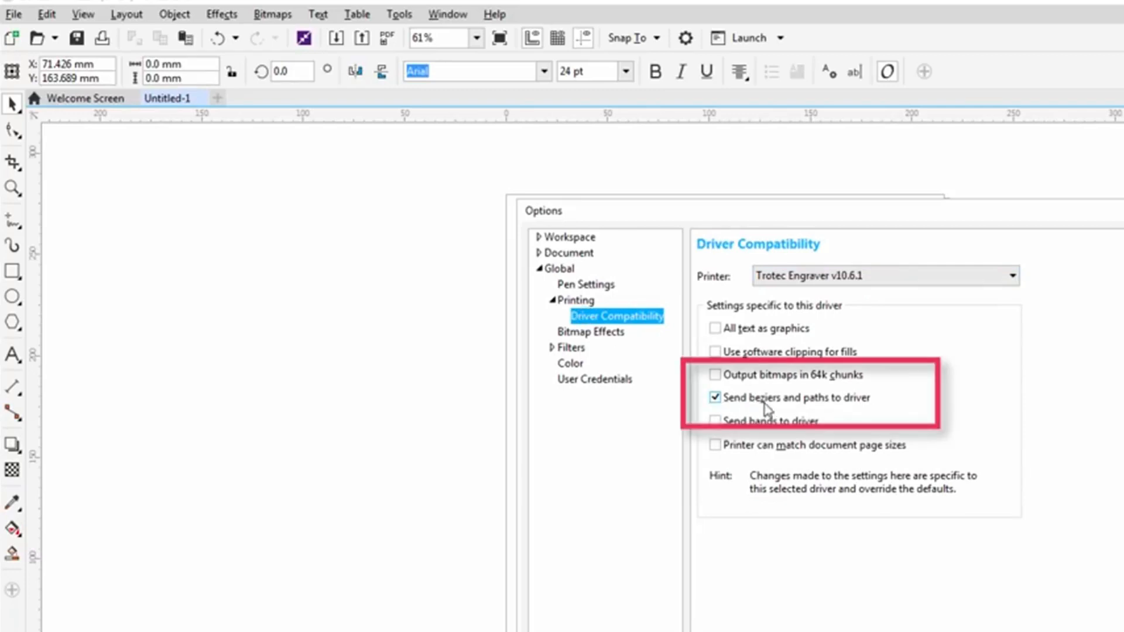
mouse_move(852, 402)
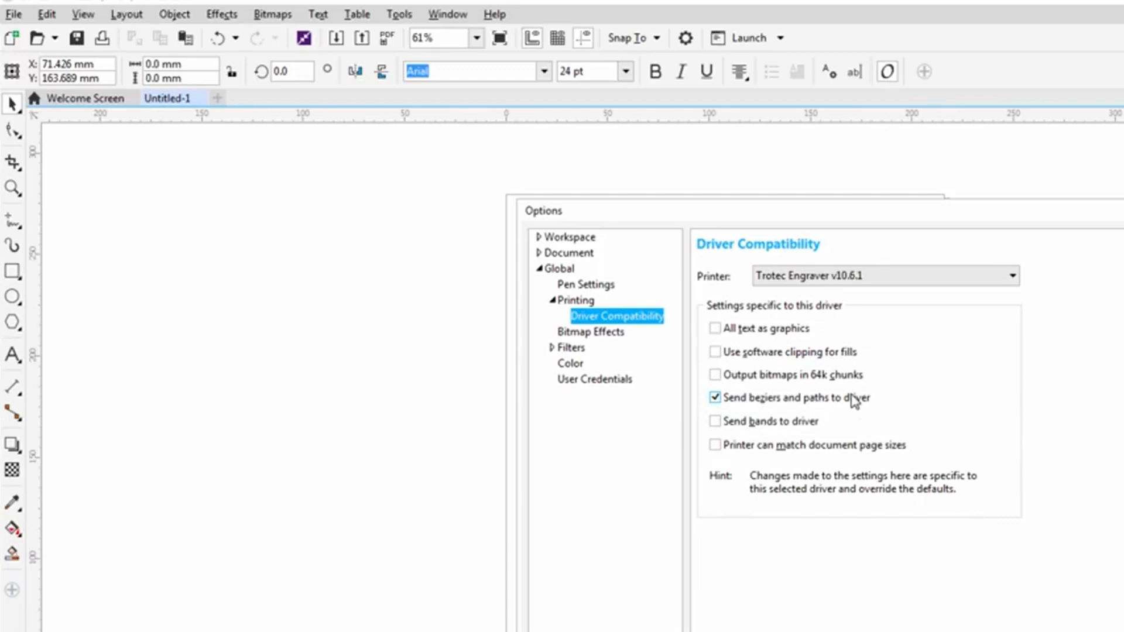
mouse_move(742, 405)
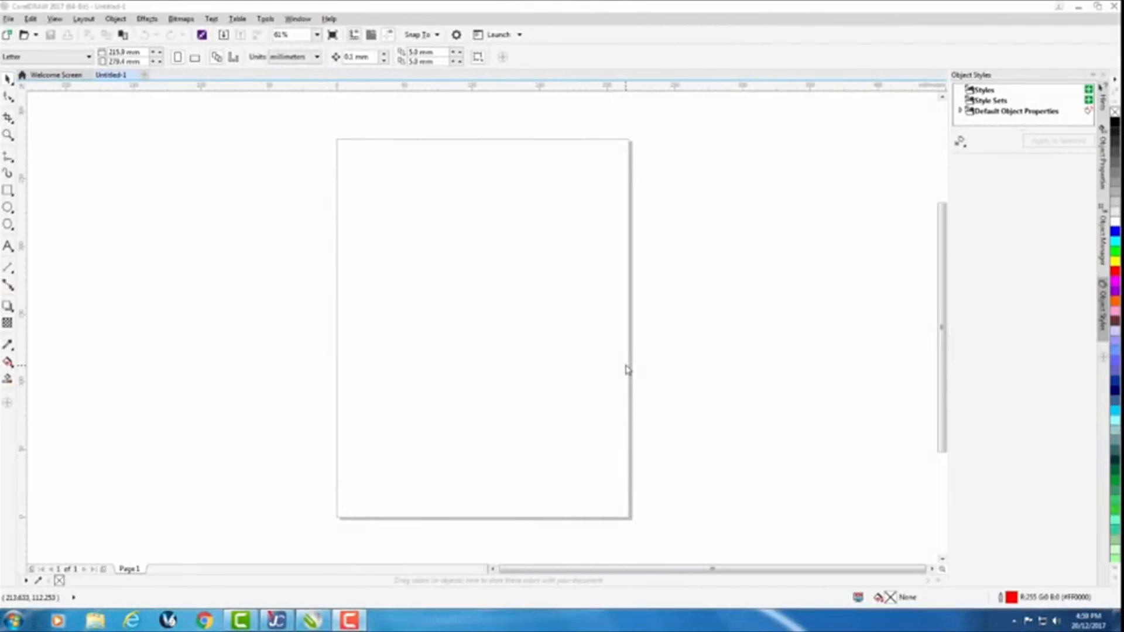
mouse_move(511, 284)
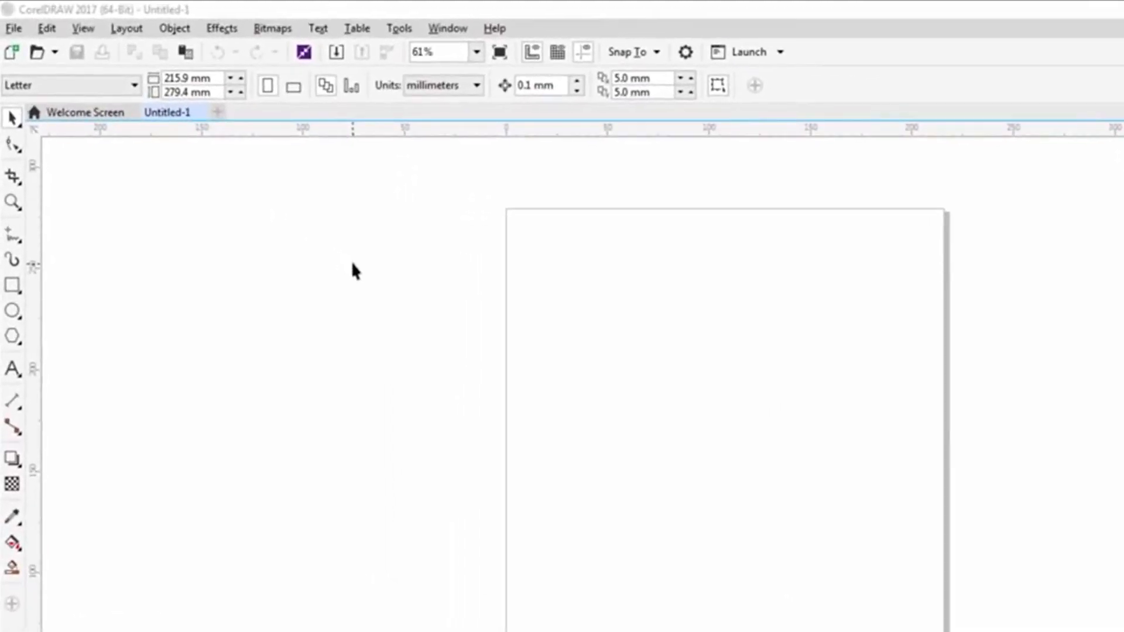
mouse_move(486, 105)
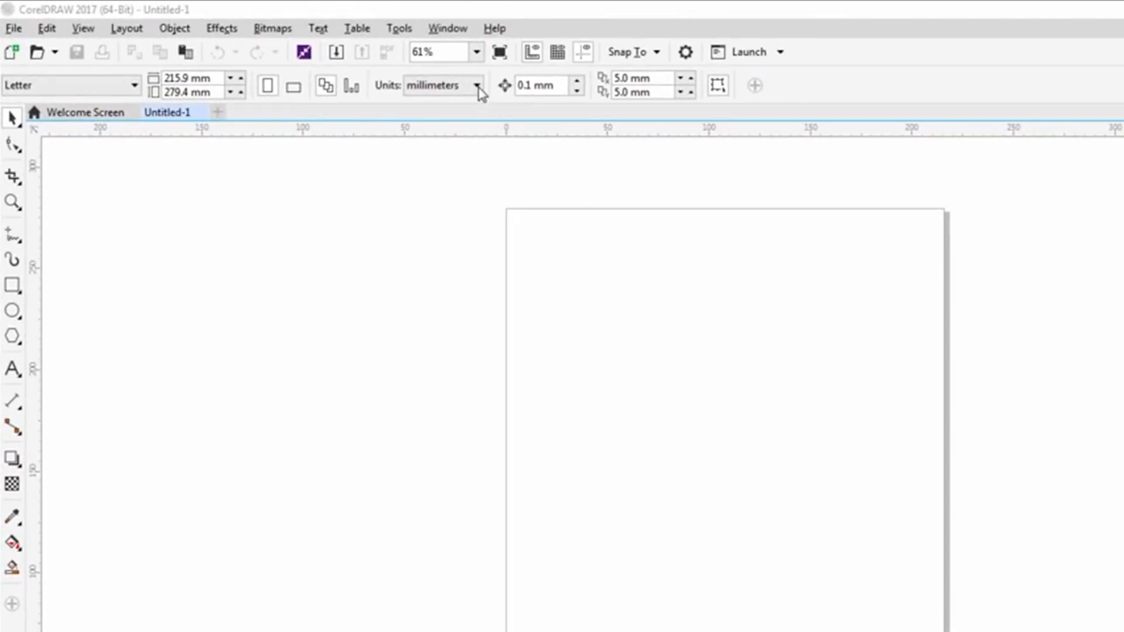
mouse_move(390, 92)
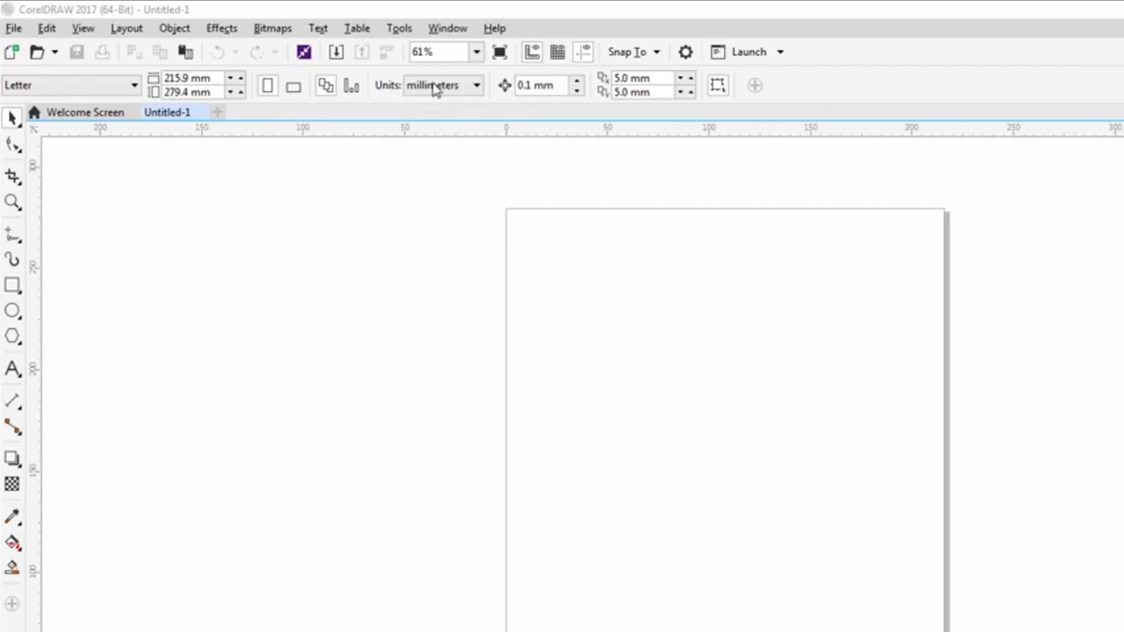
Switch the page units to inches so Letter reads 8.5 × 11.0 in, then pick the Text tool
click(476, 85)
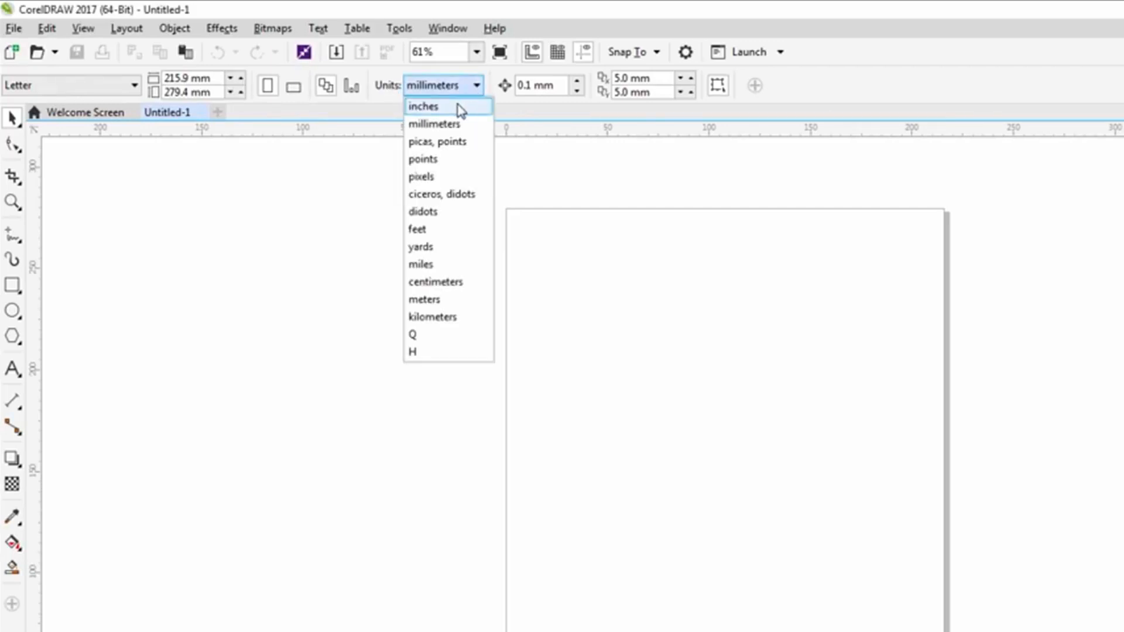
click(422, 106)
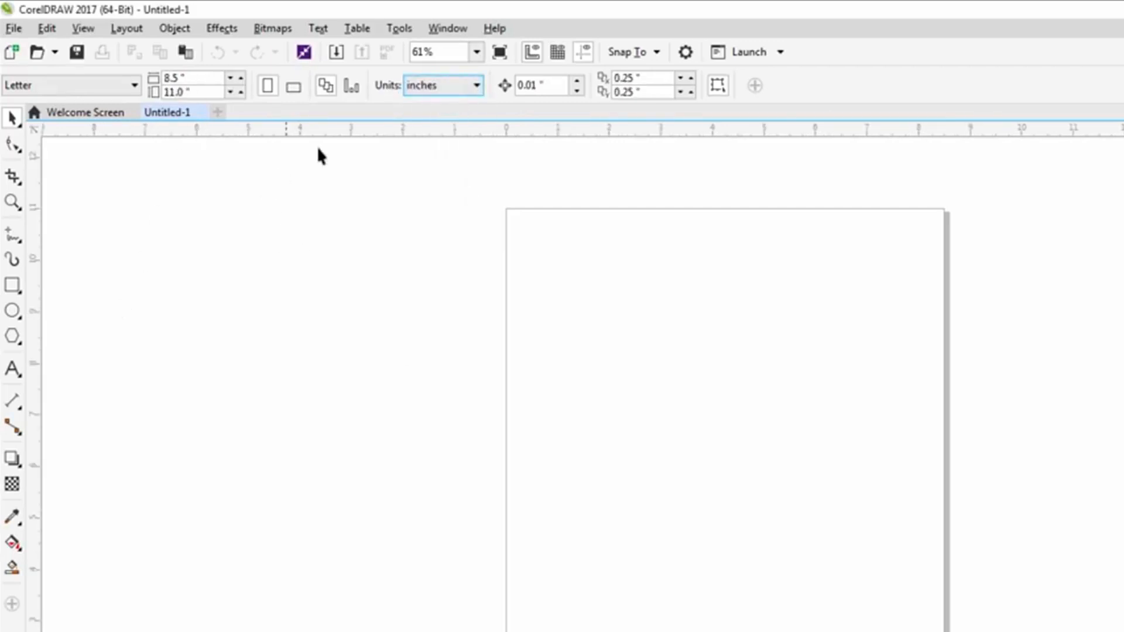
mouse_move(359, 215)
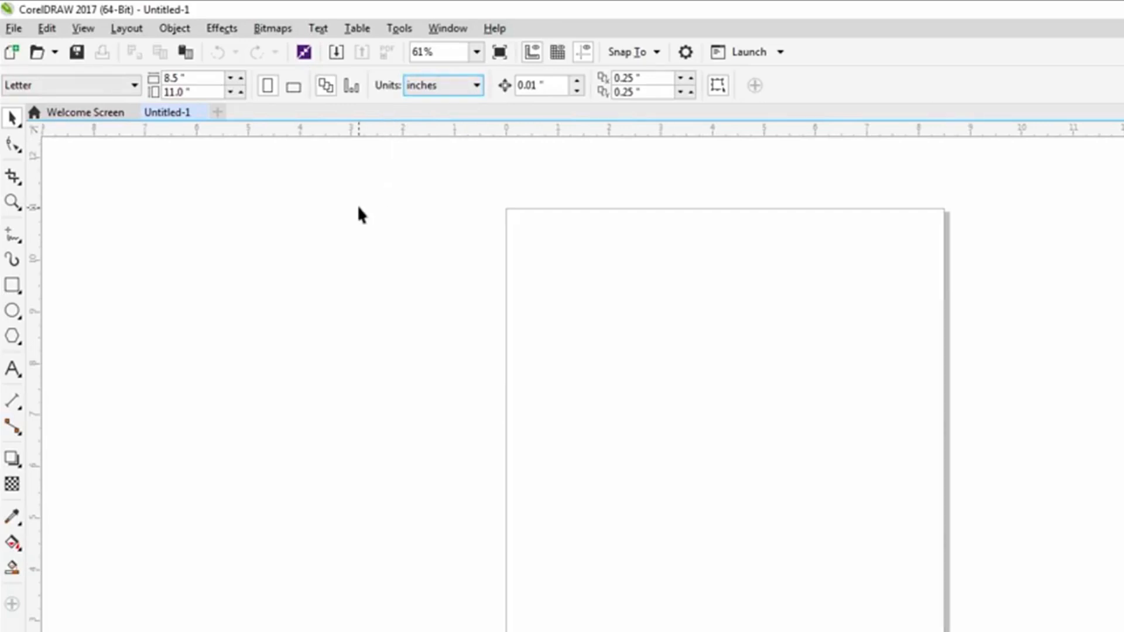
click(476, 84)
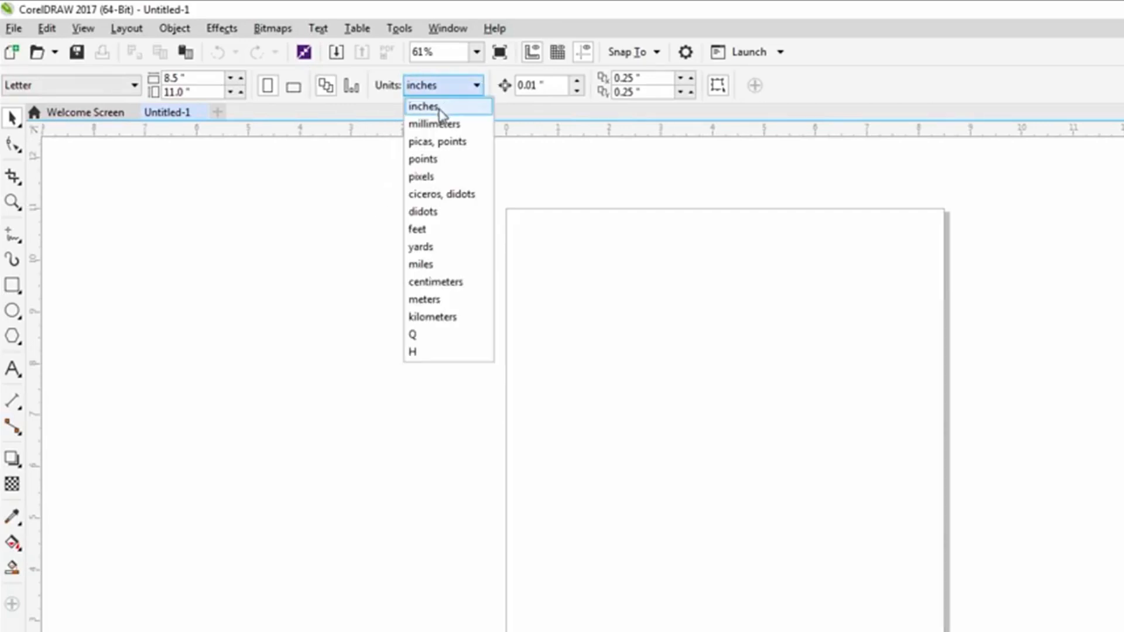
click(434, 124)
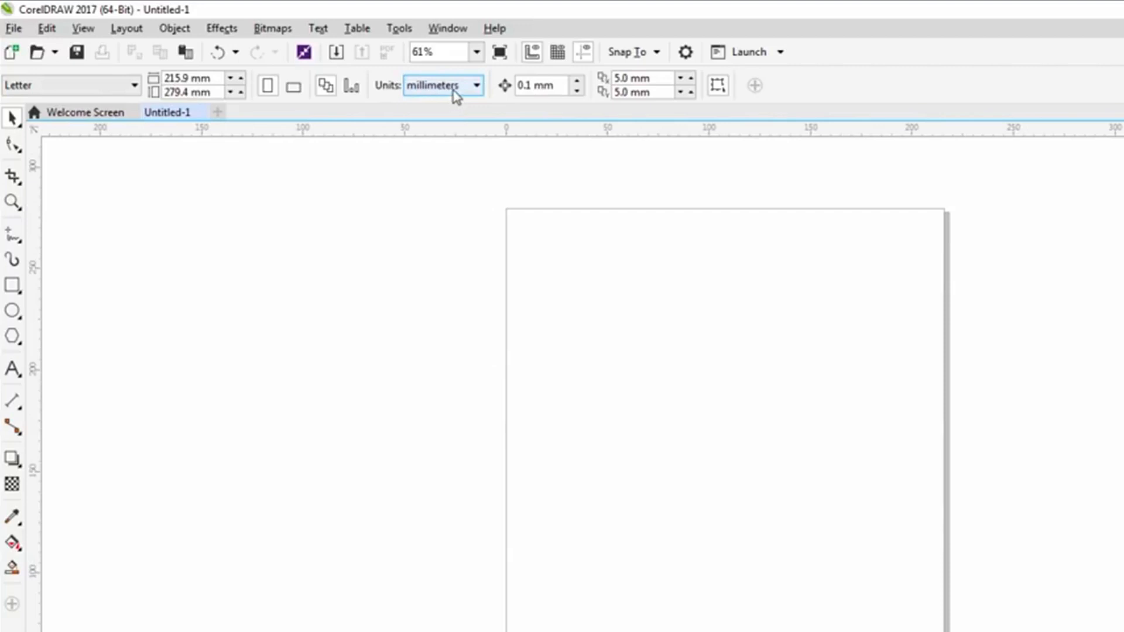
click(442, 85)
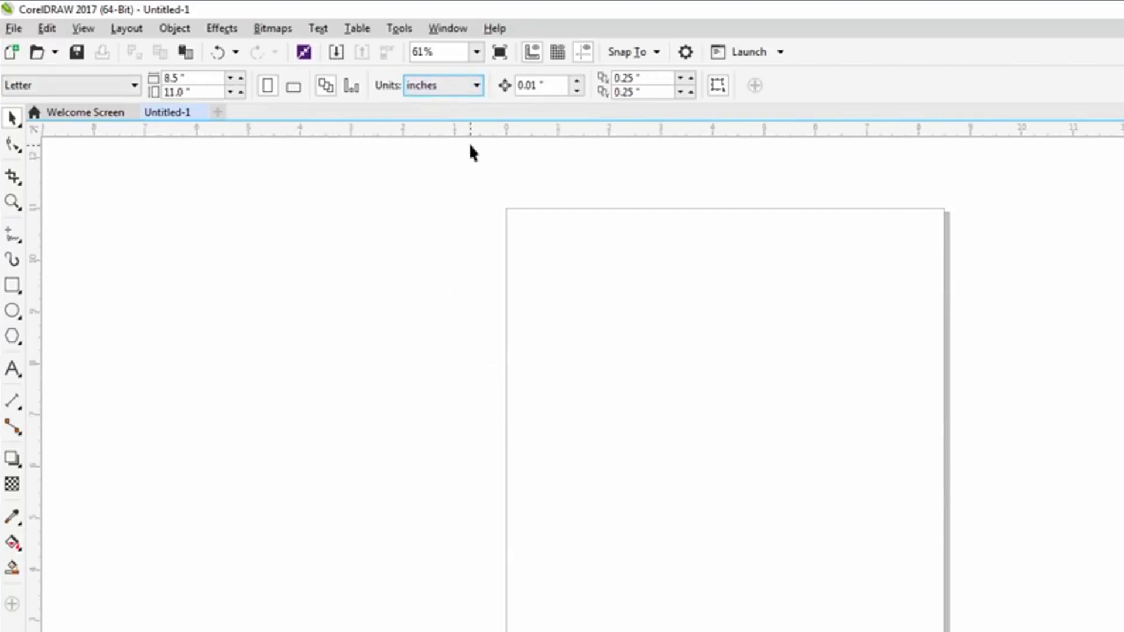
mouse_move(217, 344)
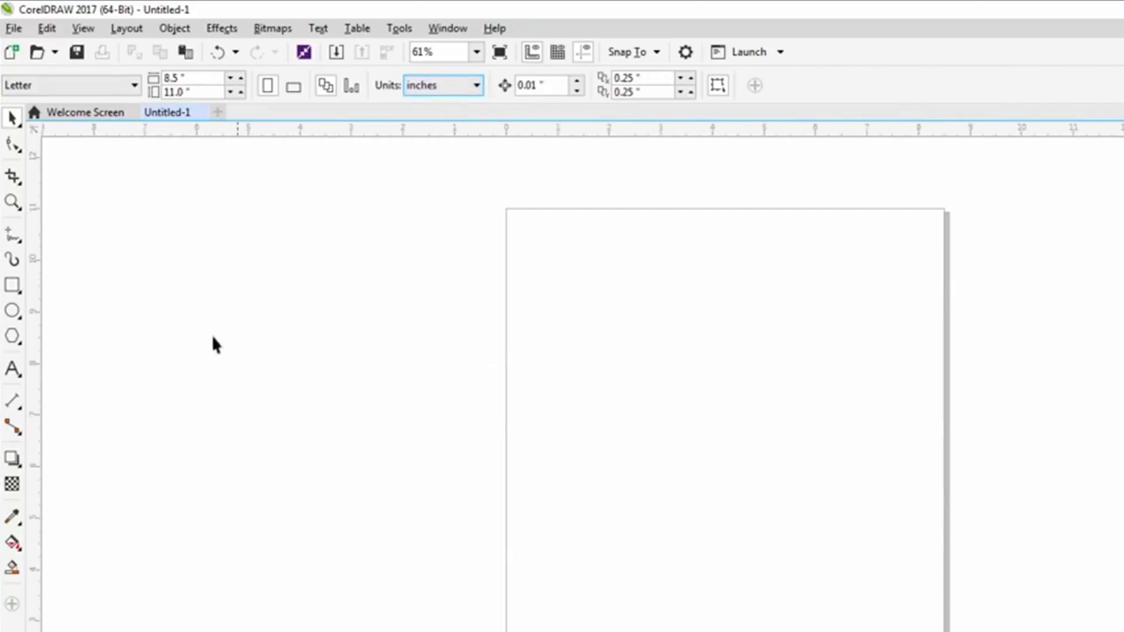
click(12, 368)
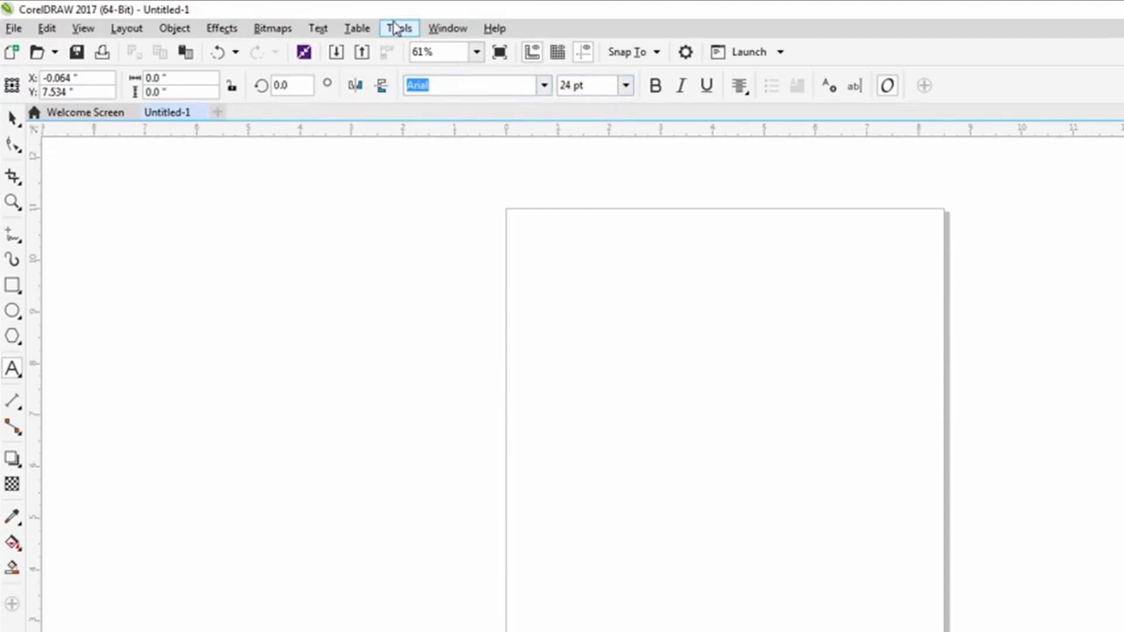
Set Options Text default units to inches, making the default font size 0.333 in
click(399, 28)
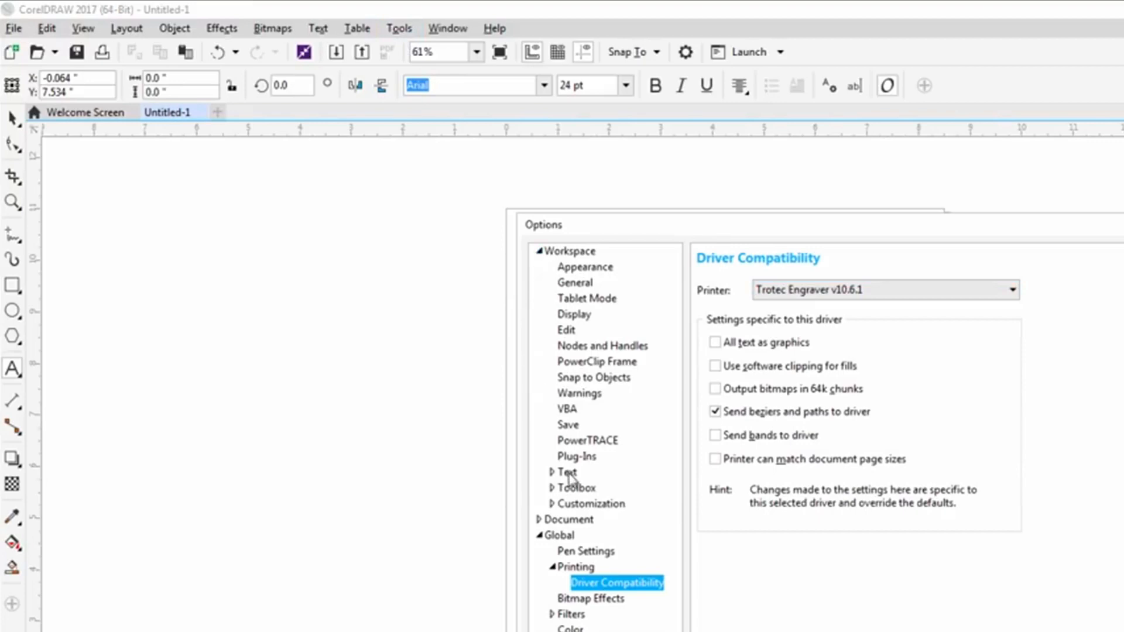
click(567, 472)
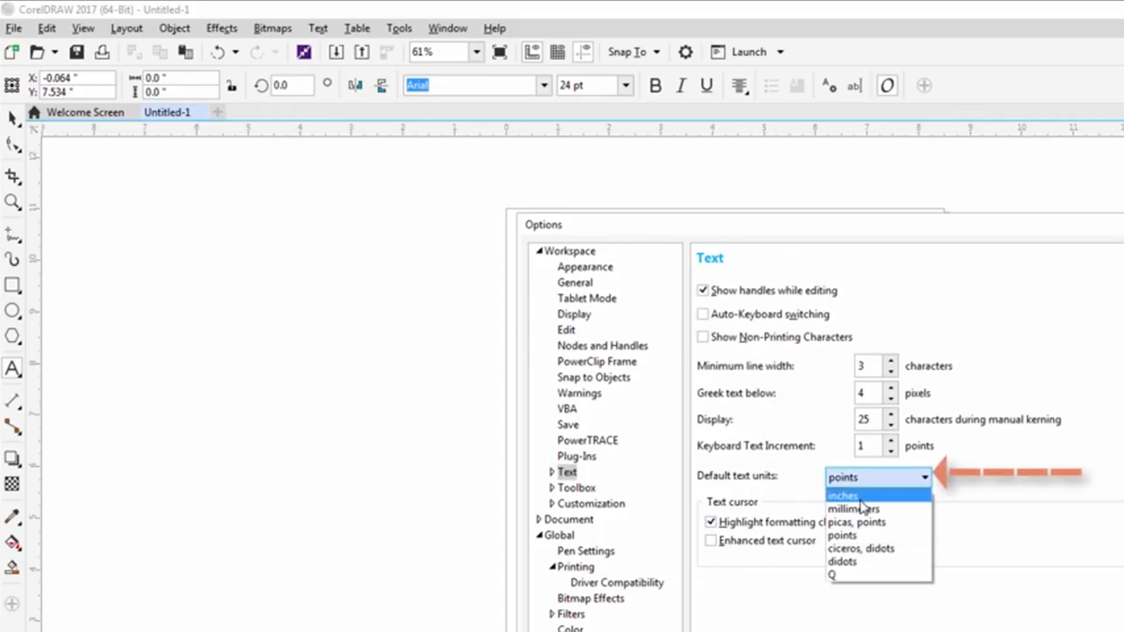
click(843, 495)
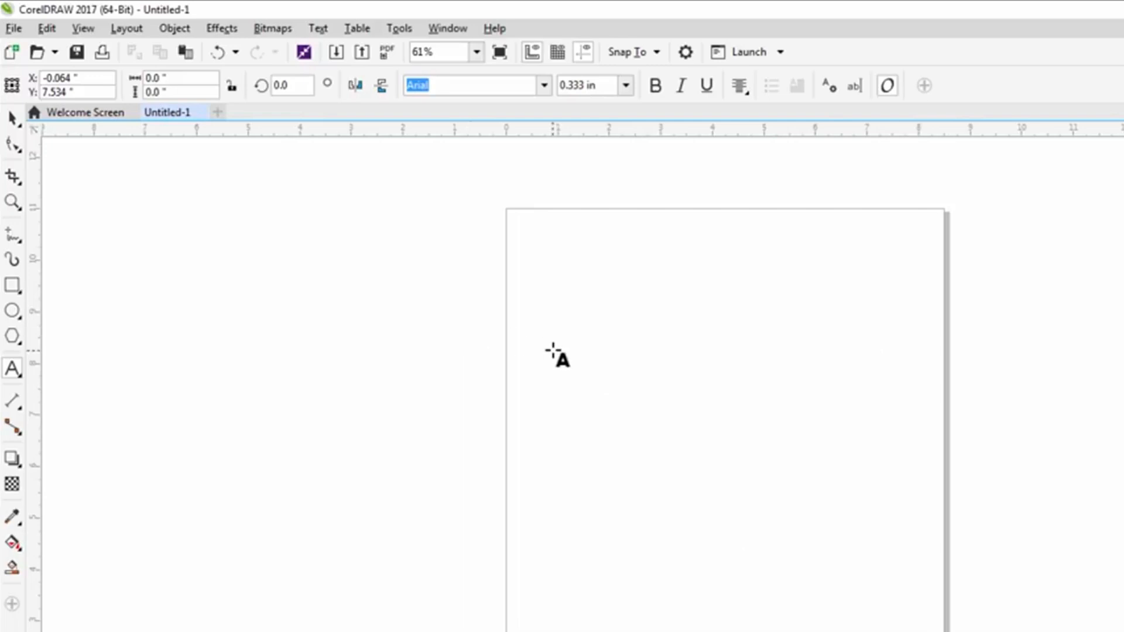
mouse_move(687, 216)
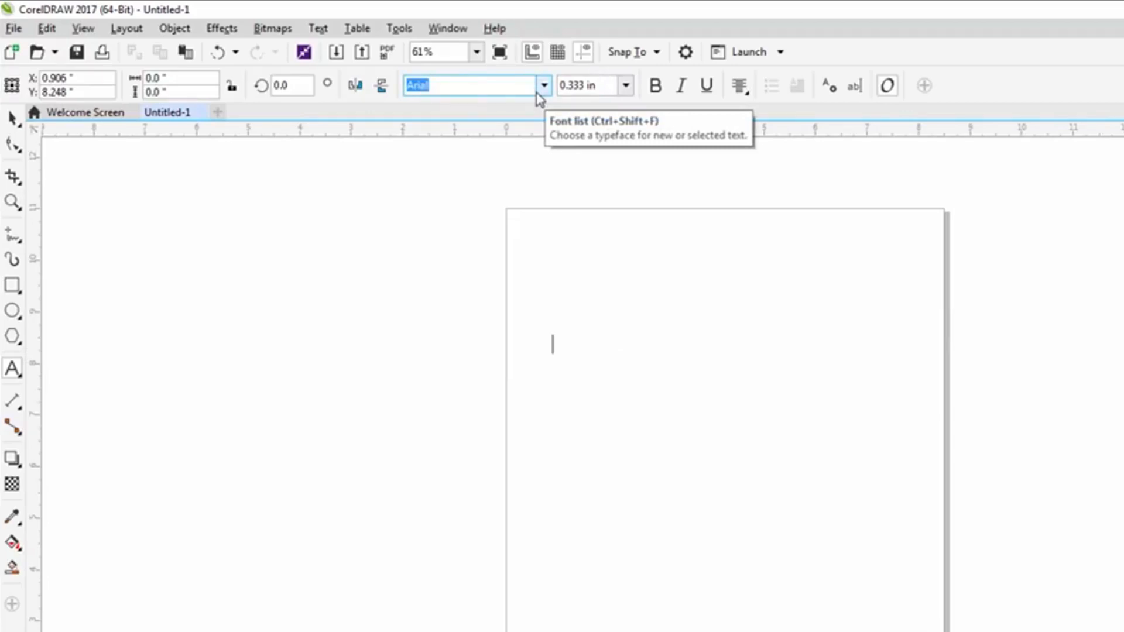
mouse_move(606, 190)
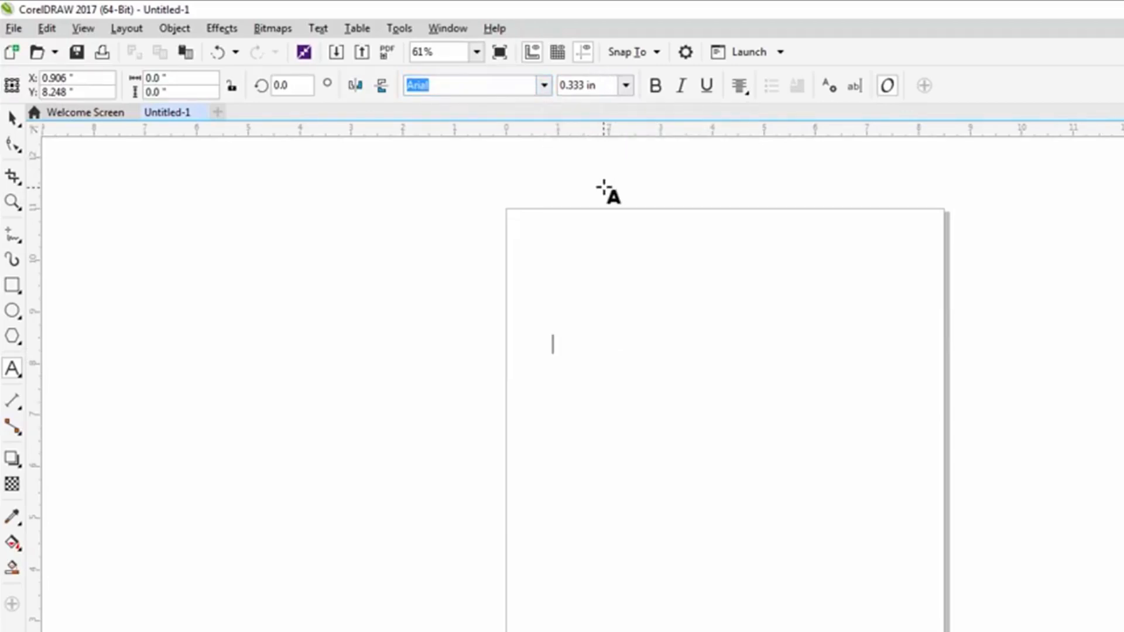
mouse_move(598, 178)
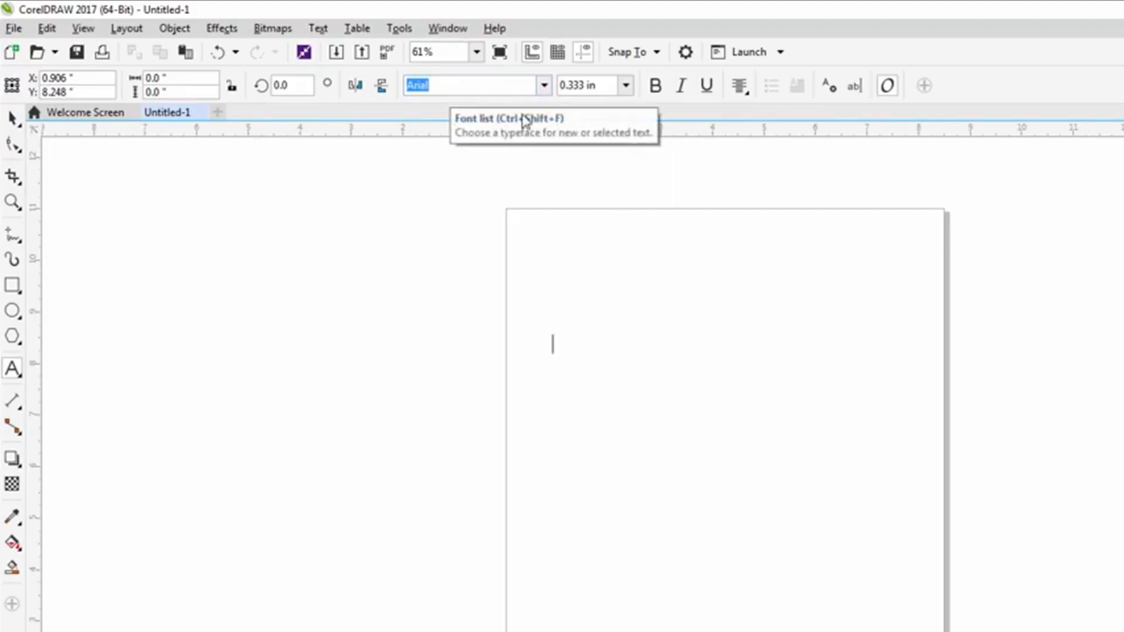
mouse_move(660, 104)
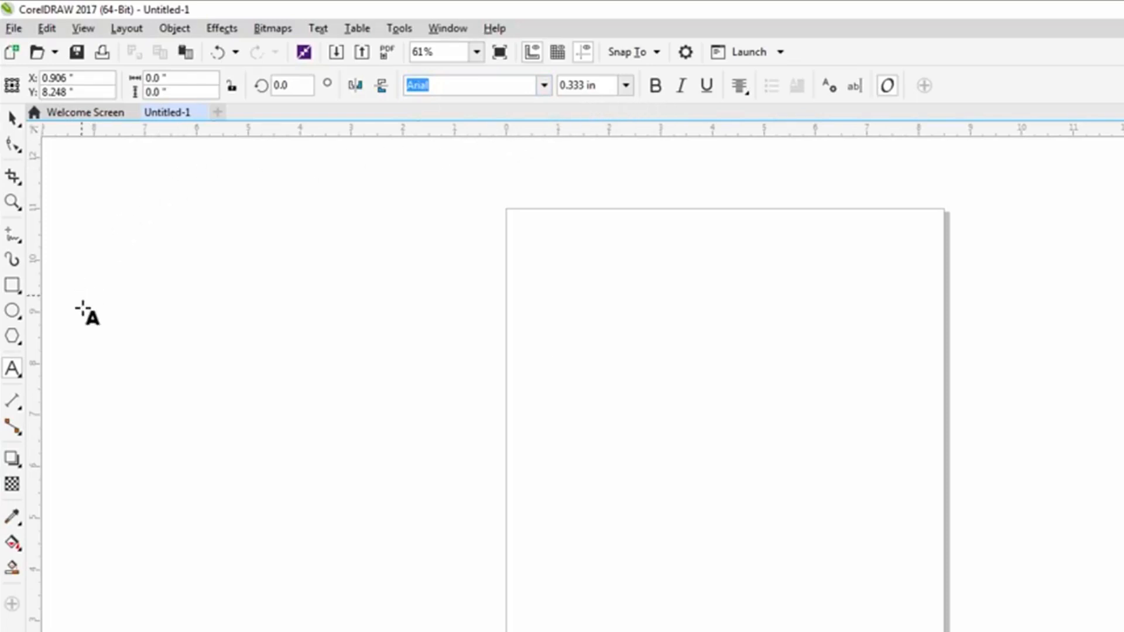
click(591, 86)
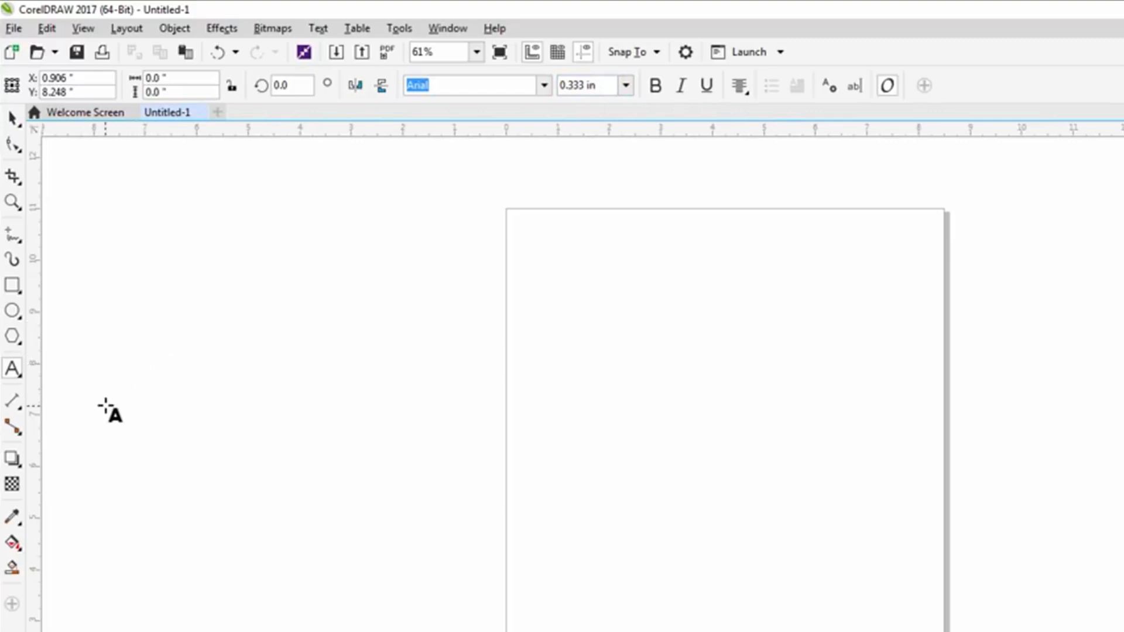
click(552, 344)
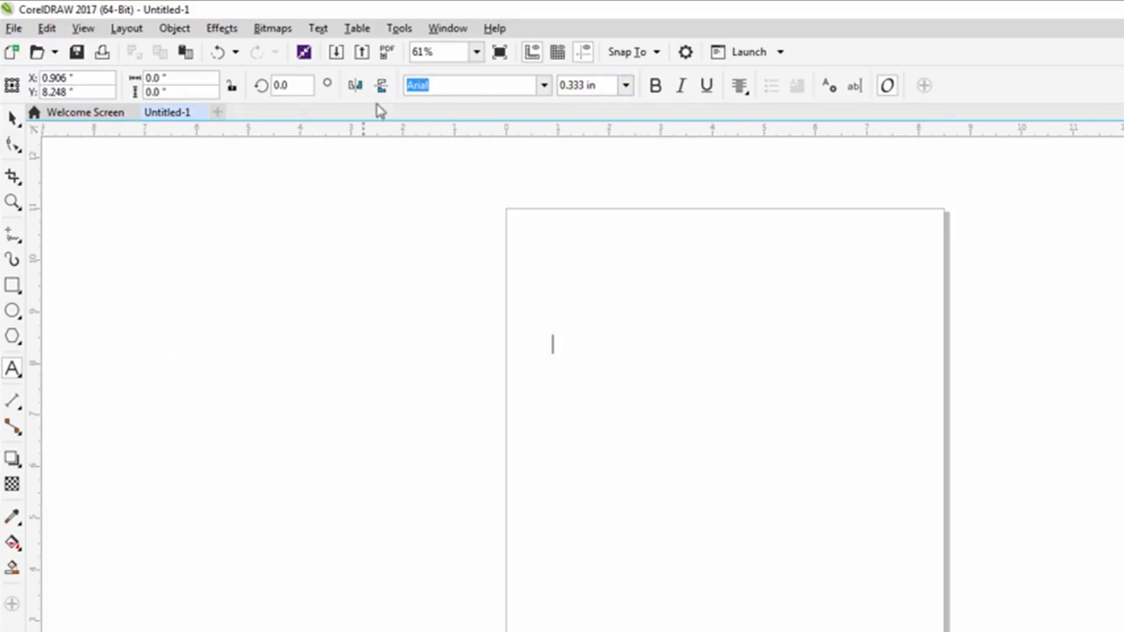
mouse_move(399, 28)
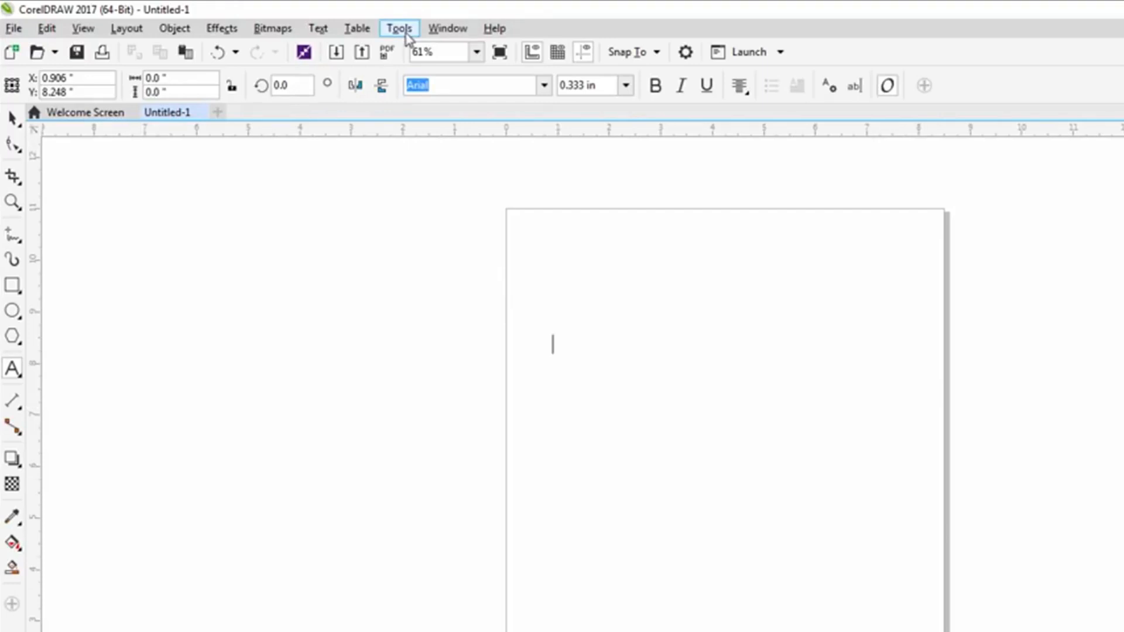